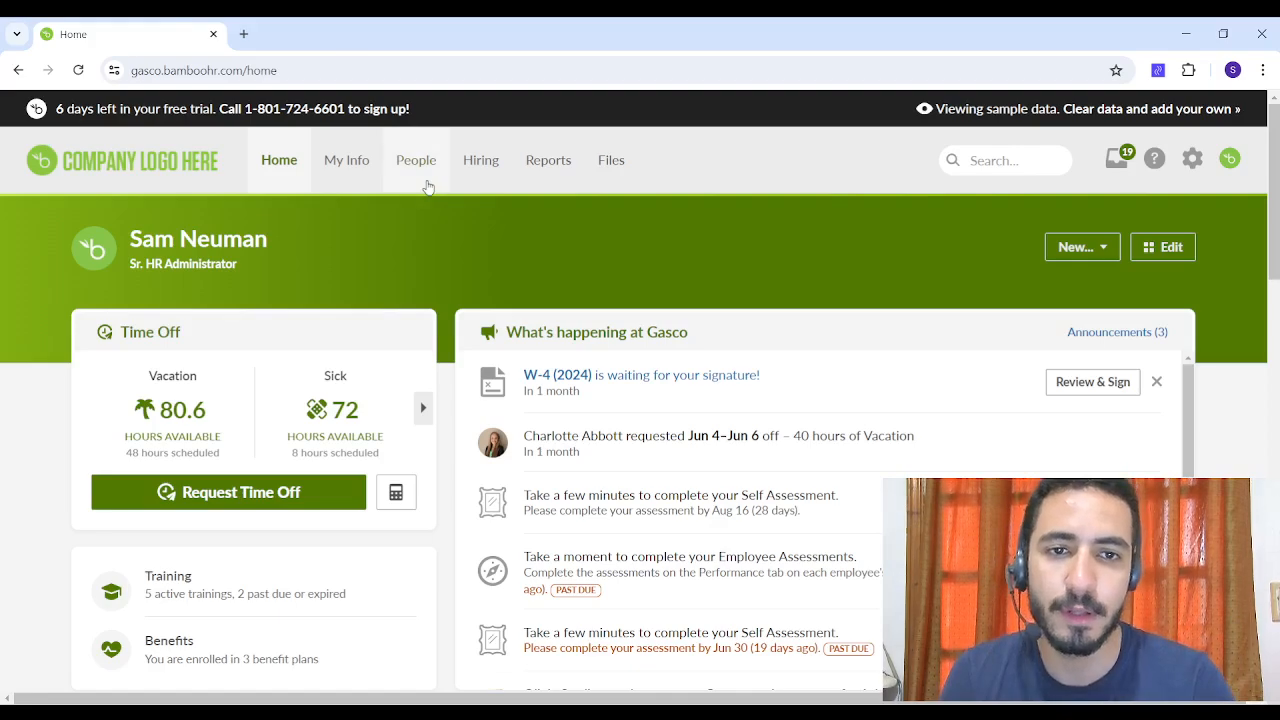
# Step: Open a blank New Employee form from People, look it over, and cancel without saving
pyautogui.click(416, 160)
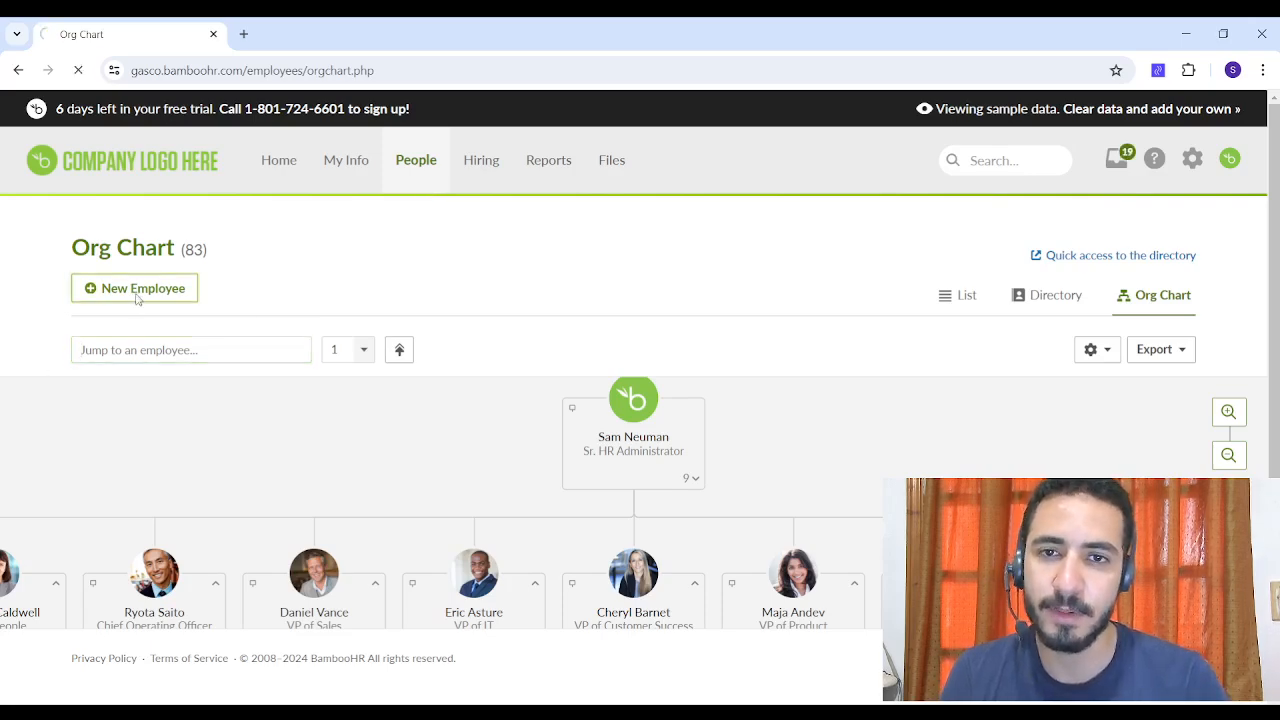
pyautogui.click(134, 288)
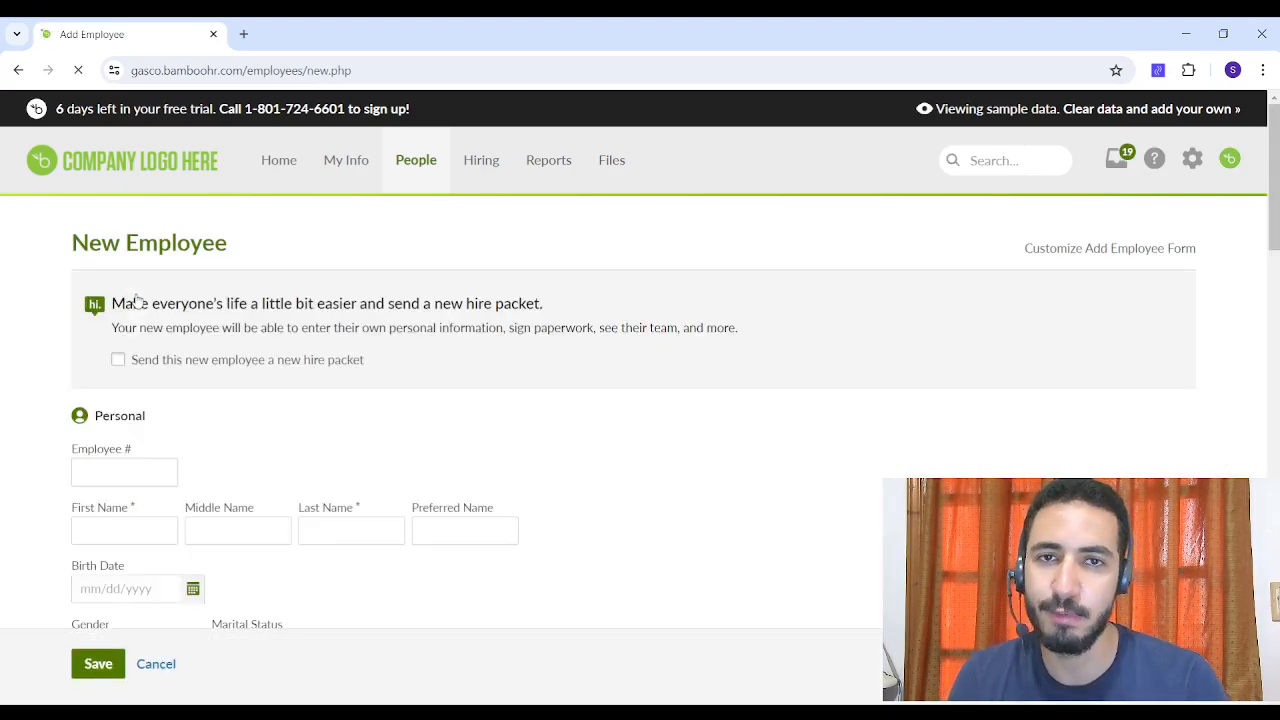
pyautogui.moveTo(172, 565)
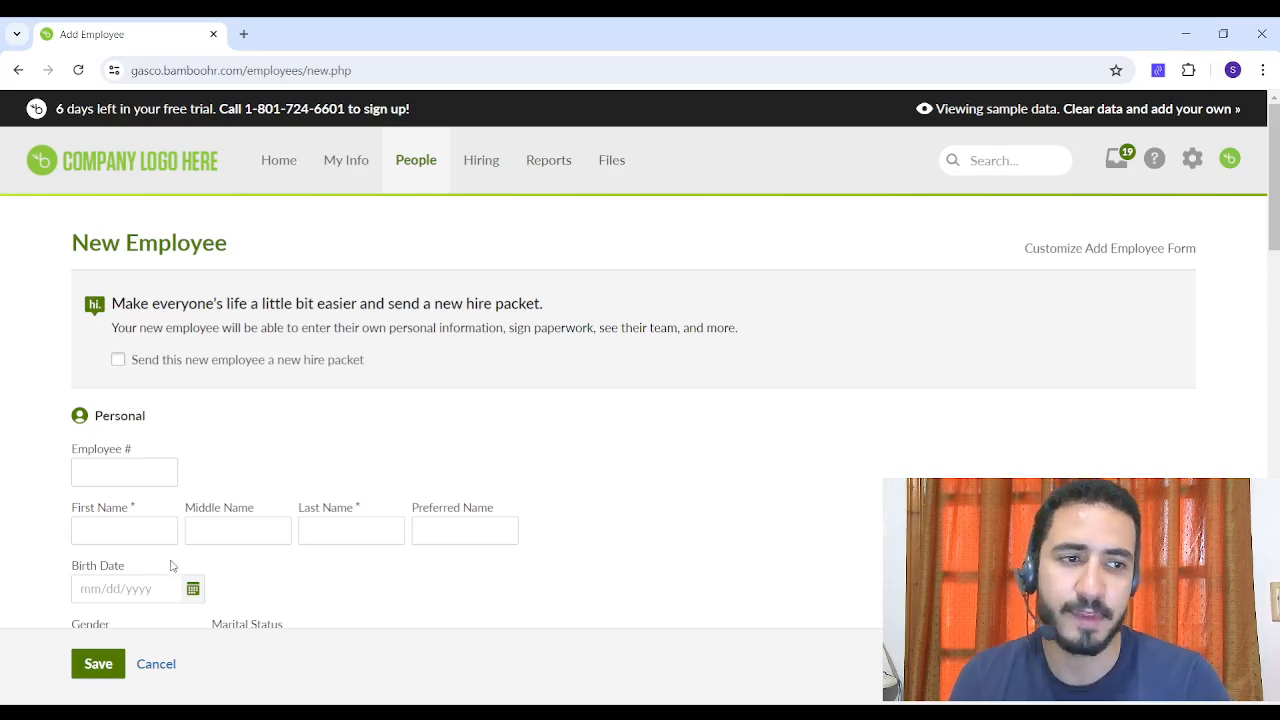
pyautogui.scroll(-3)
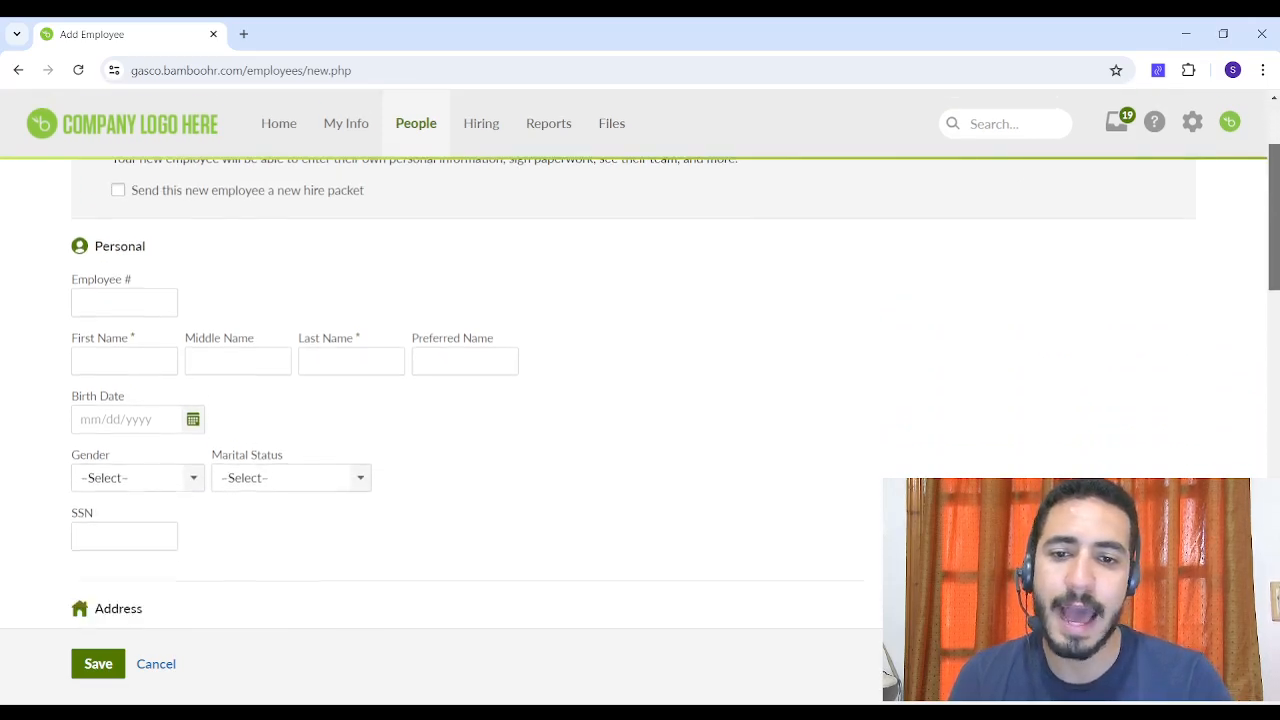
pyautogui.scroll(3)
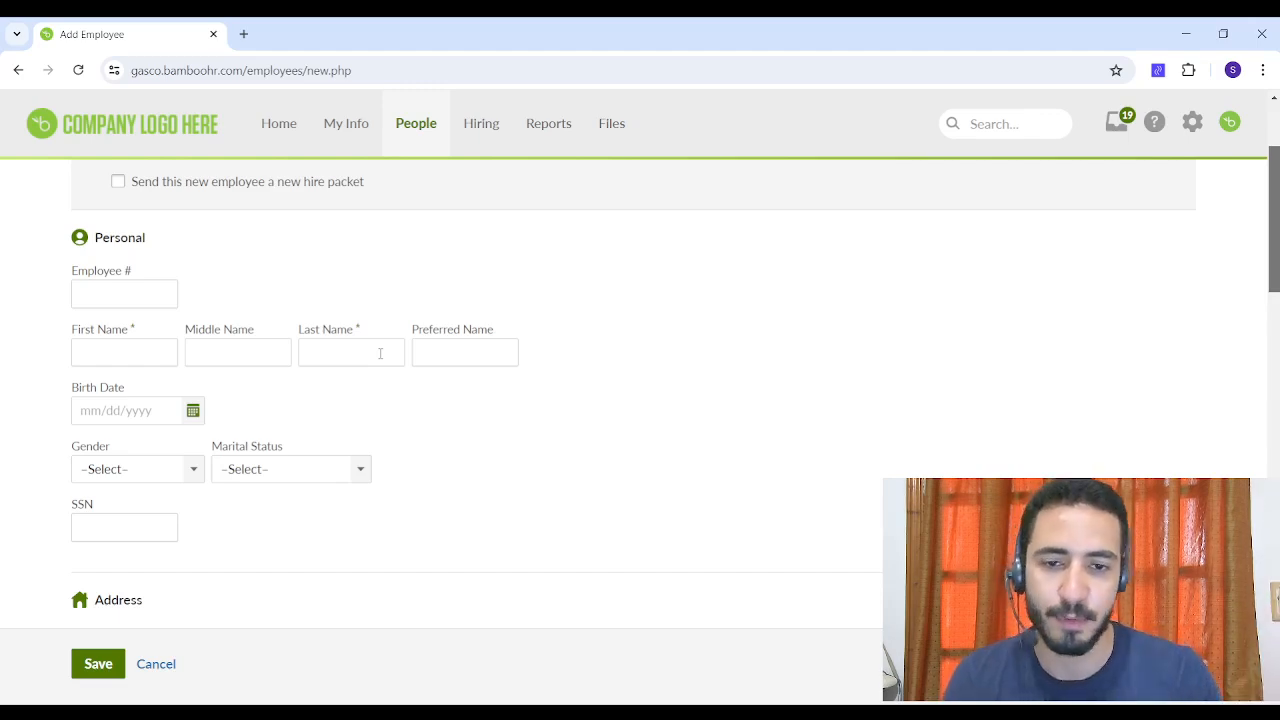
pyautogui.click(156, 663)
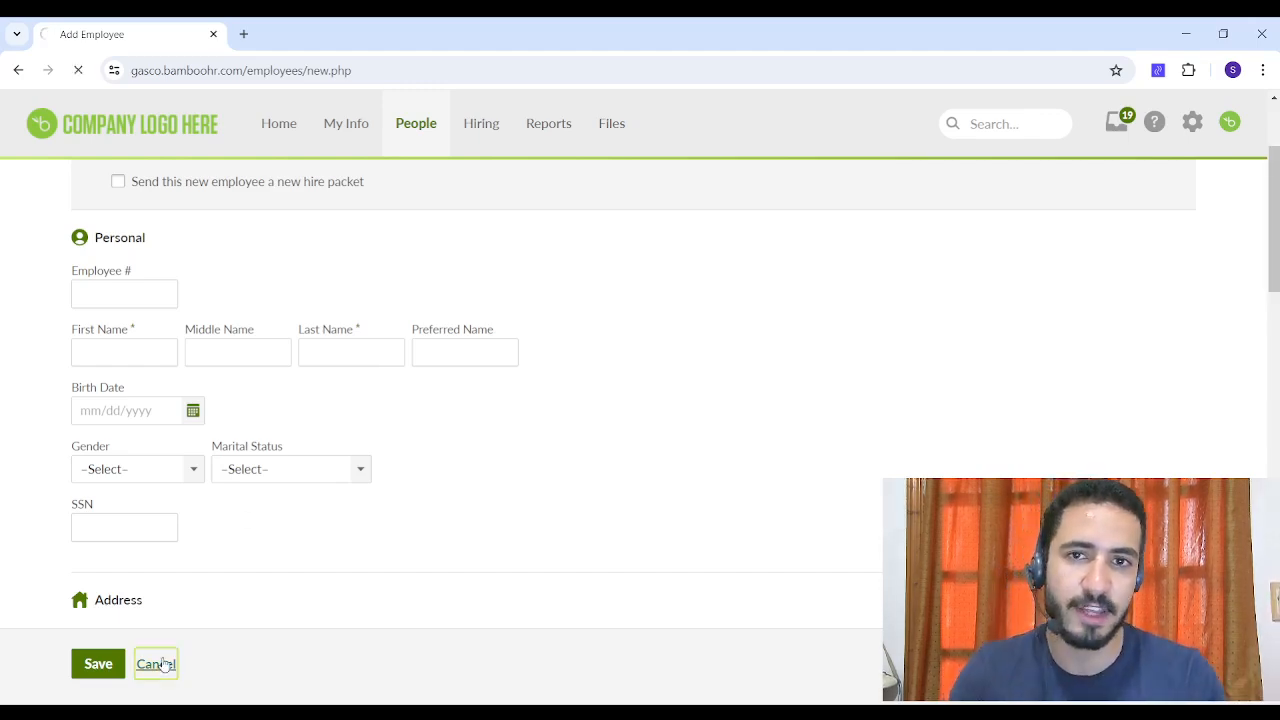
pyautogui.click(155, 663)
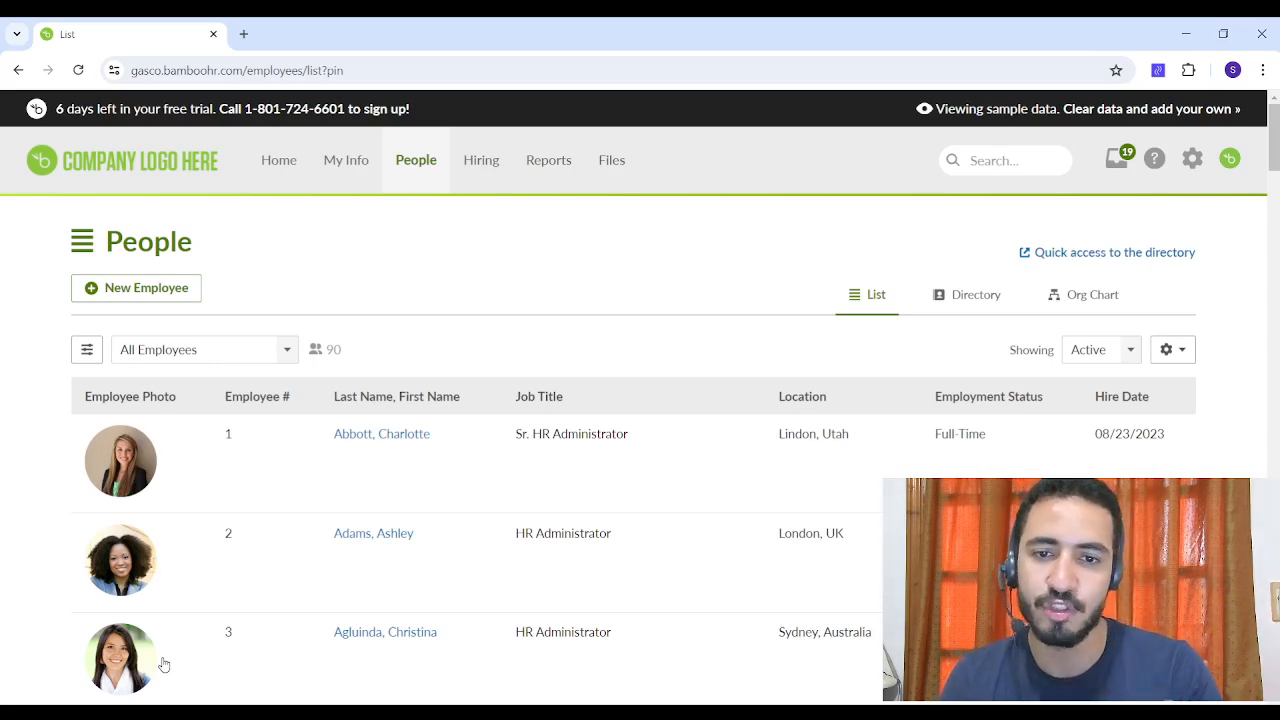
pyautogui.moveTo(445, 431)
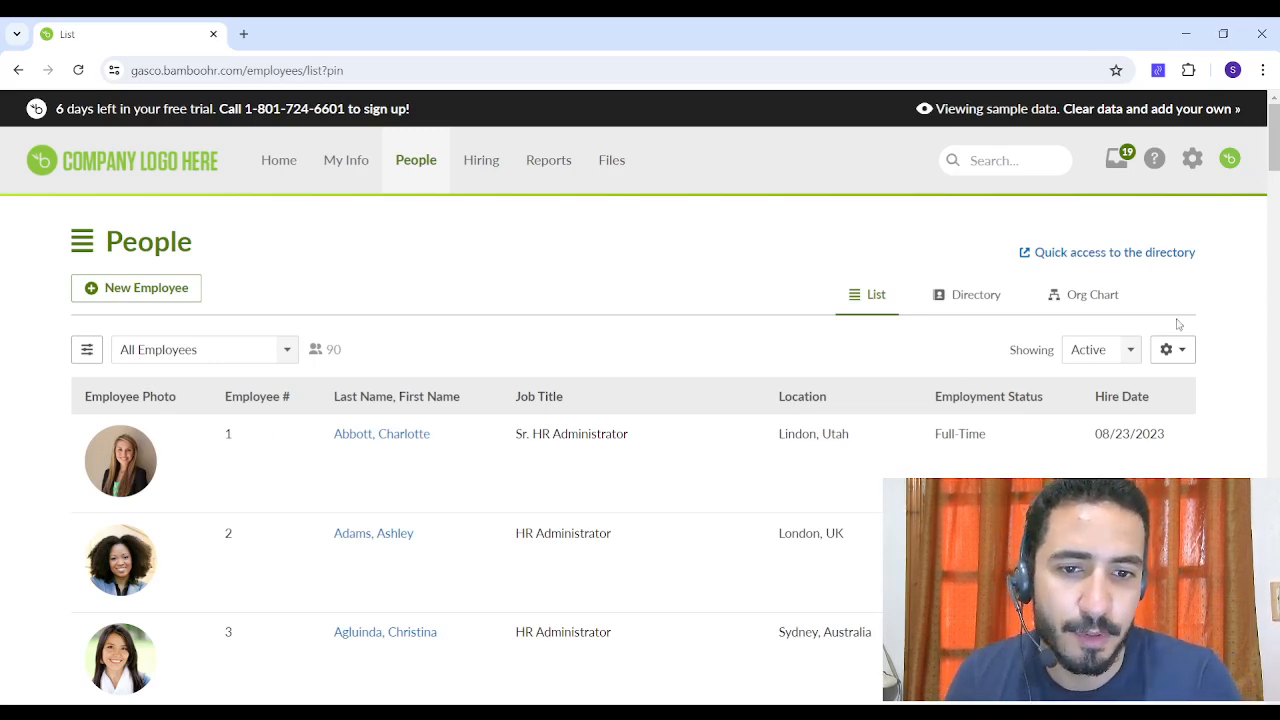
pyautogui.moveTo(357, 494)
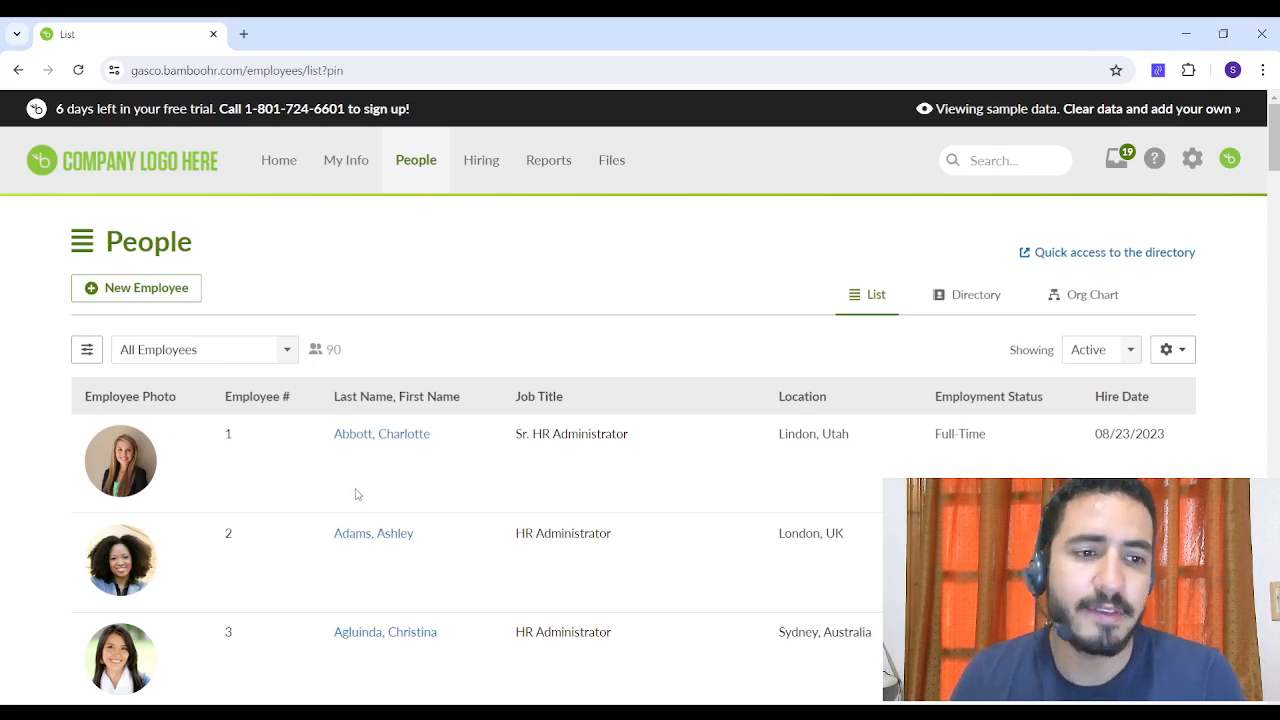
pyautogui.moveTo(89, 448)
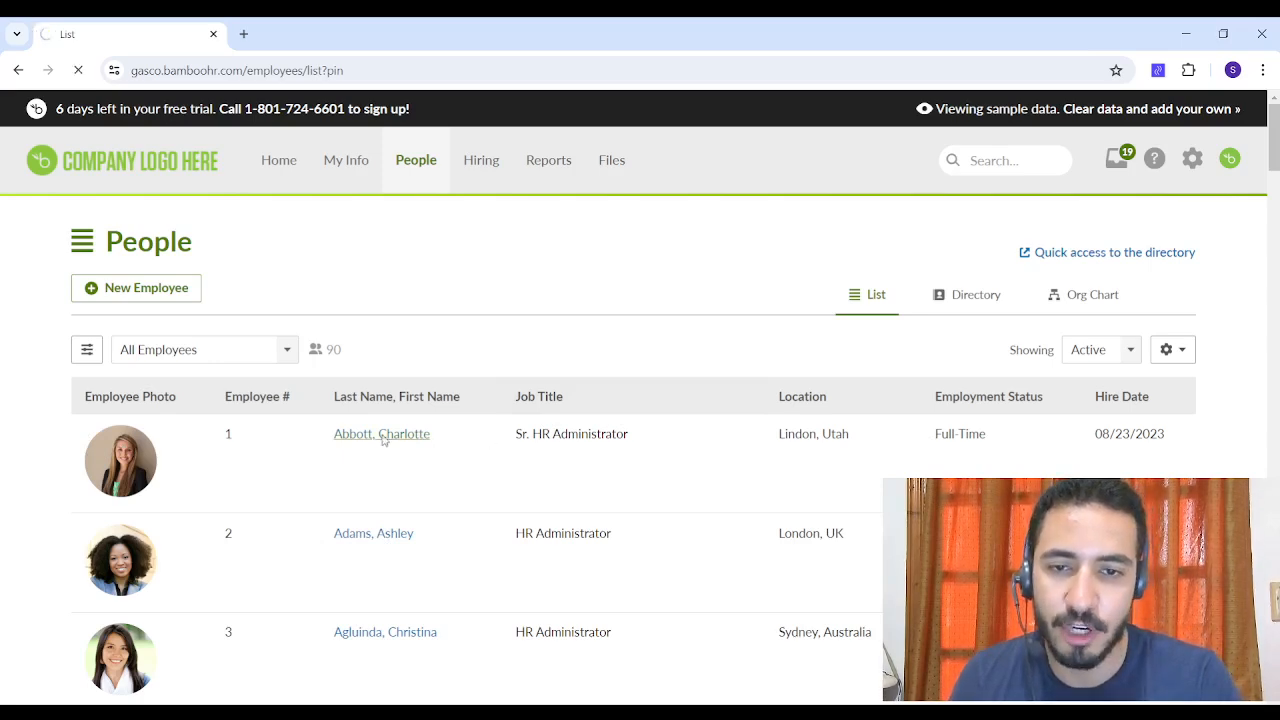
pyautogui.click(381, 433)
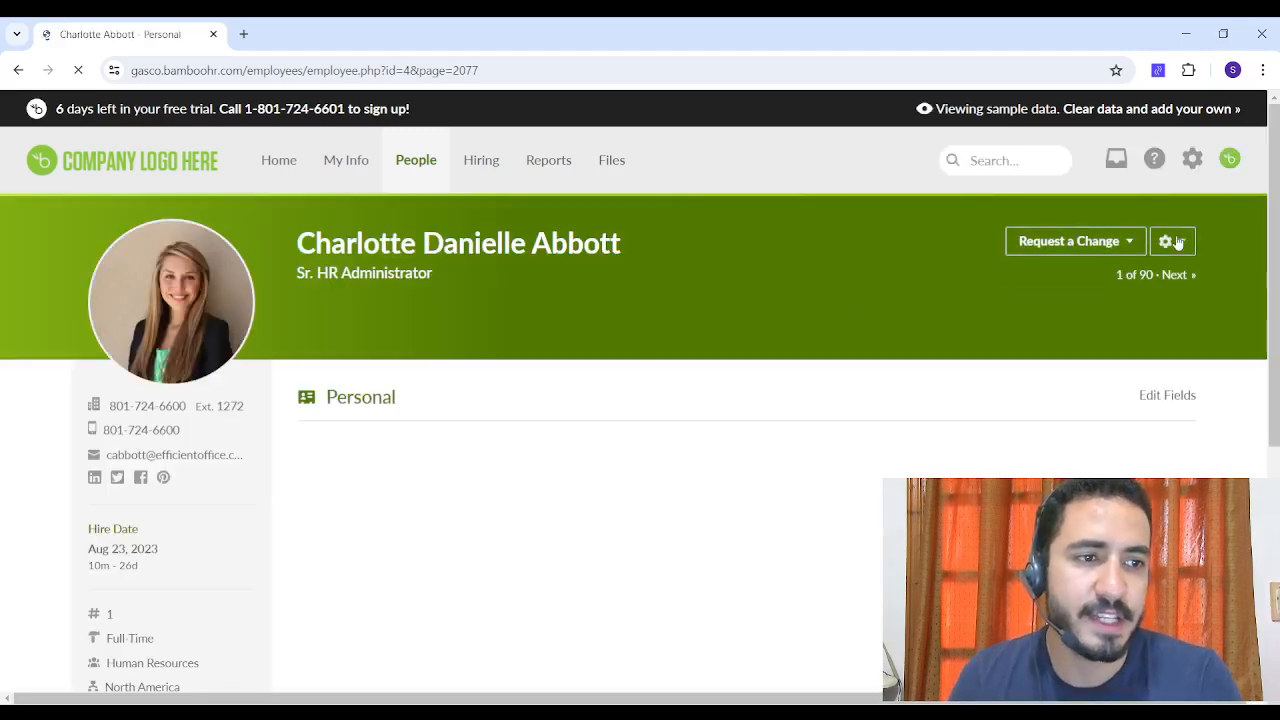
# Step: End Charlotte's employment 06/18/2024: Involuntary, End of Season, eligible for rehire
pyautogui.click(1172, 241)
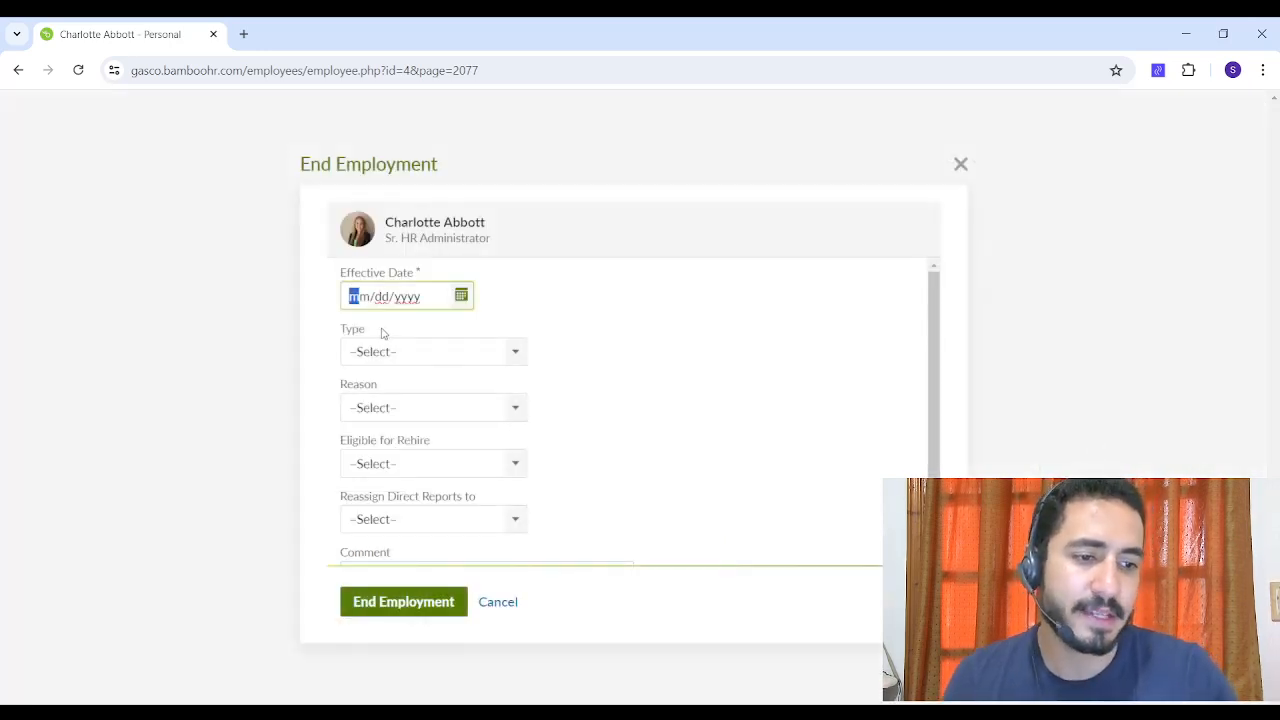
pyautogui.write('06/dd/yyyy')
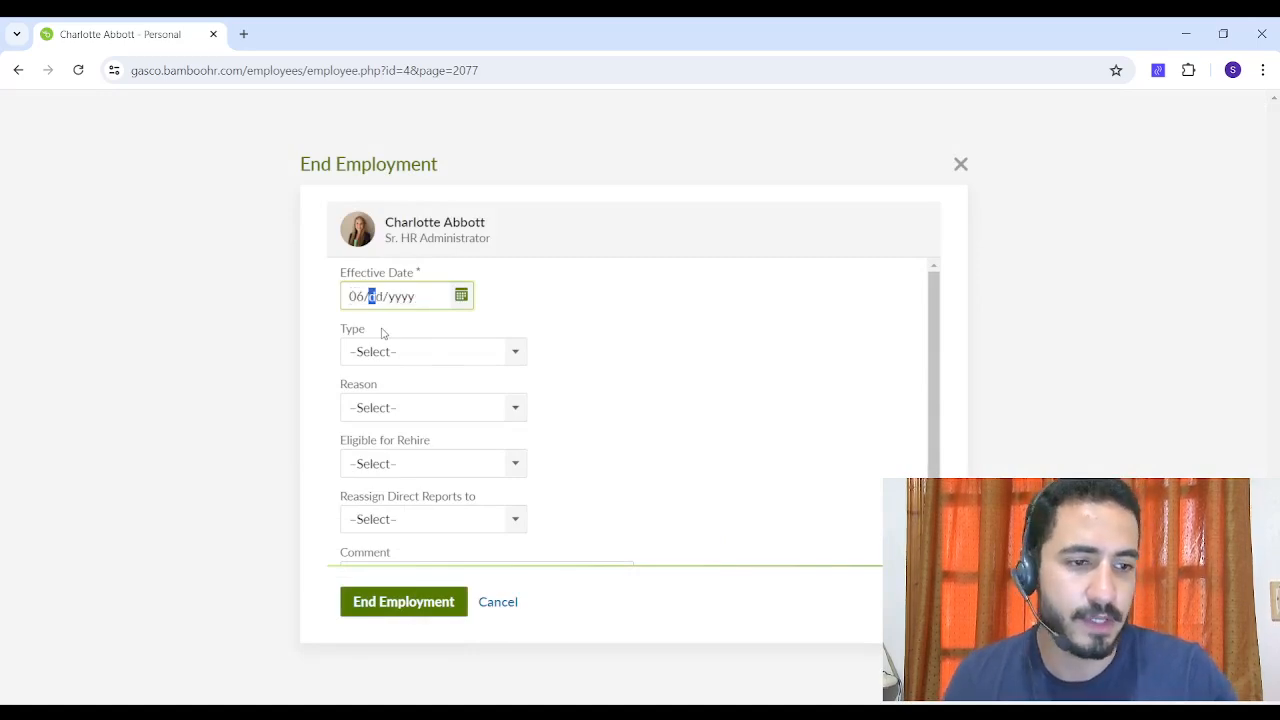
pyautogui.write('18/2024')
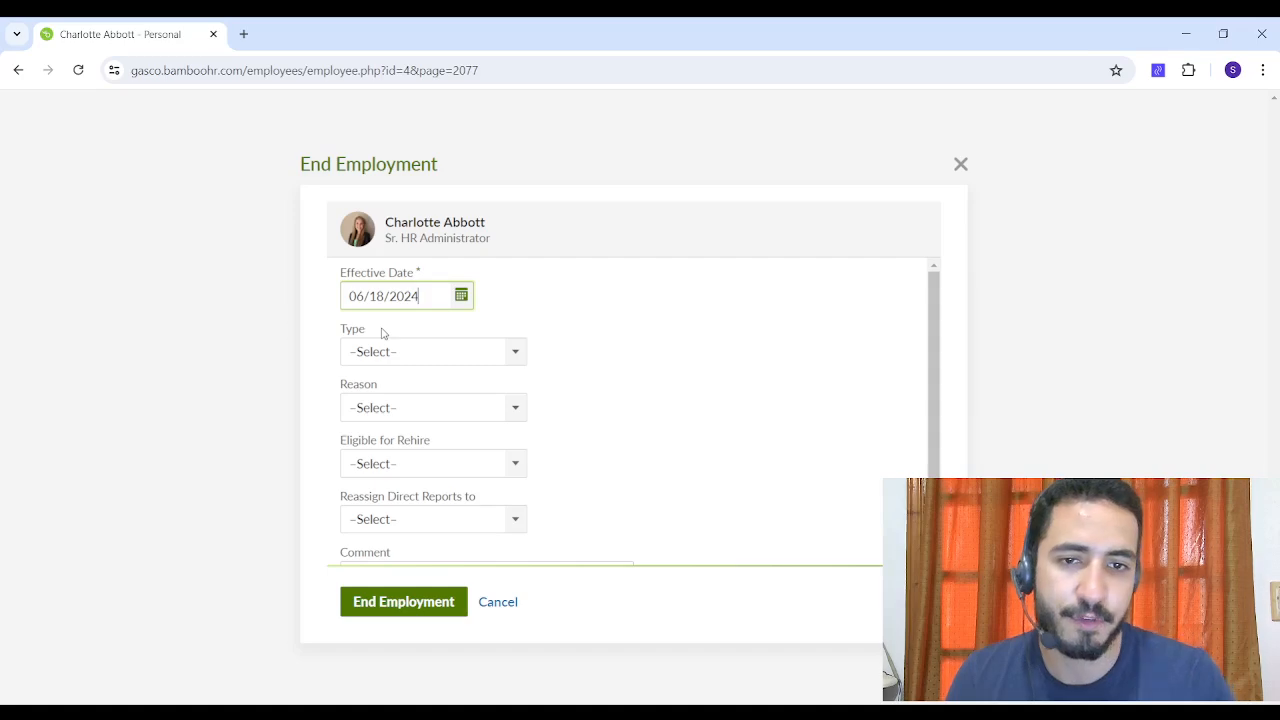
pyautogui.click(432, 351)
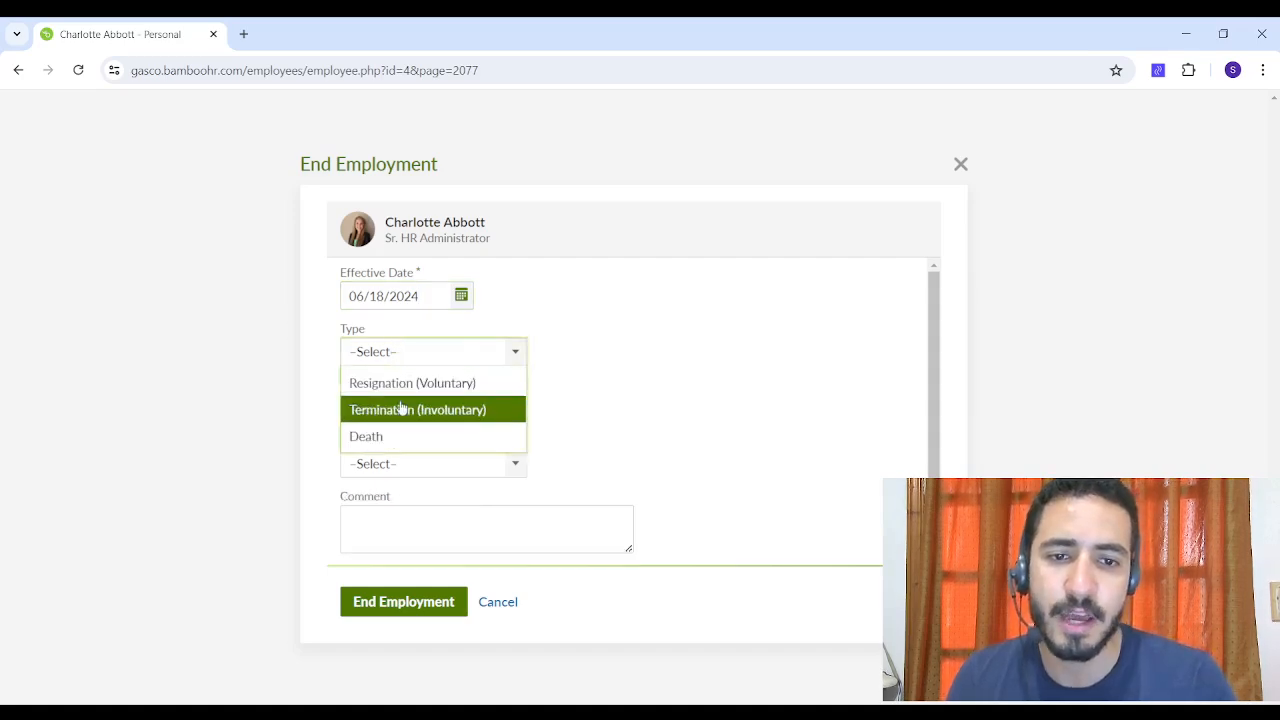
pyautogui.click(417, 409)
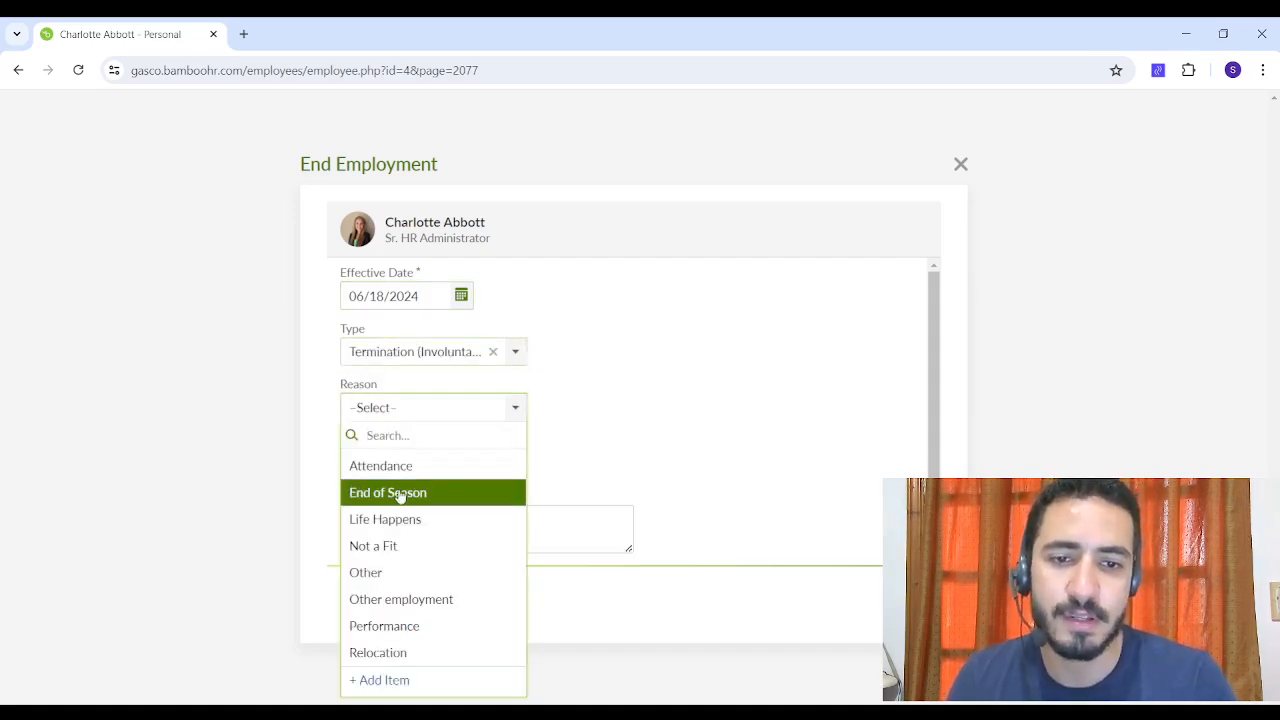
pyautogui.click(388, 492)
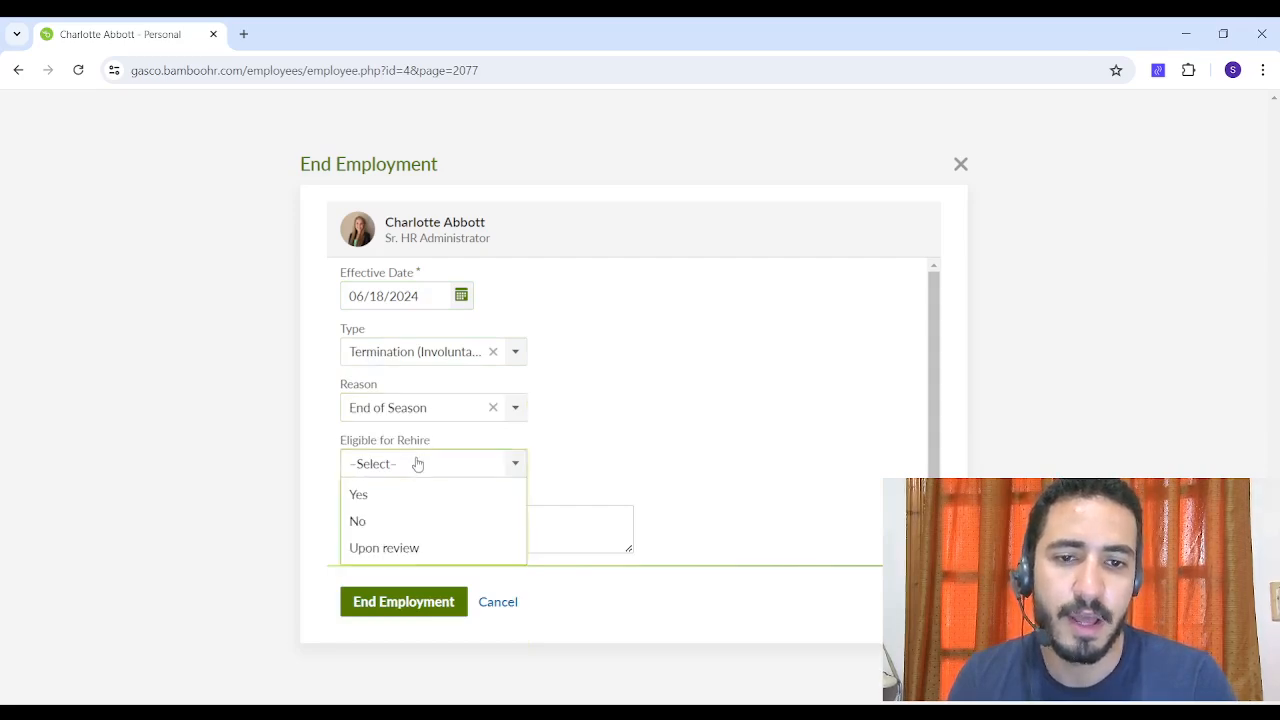
pyautogui.click(358, 494)
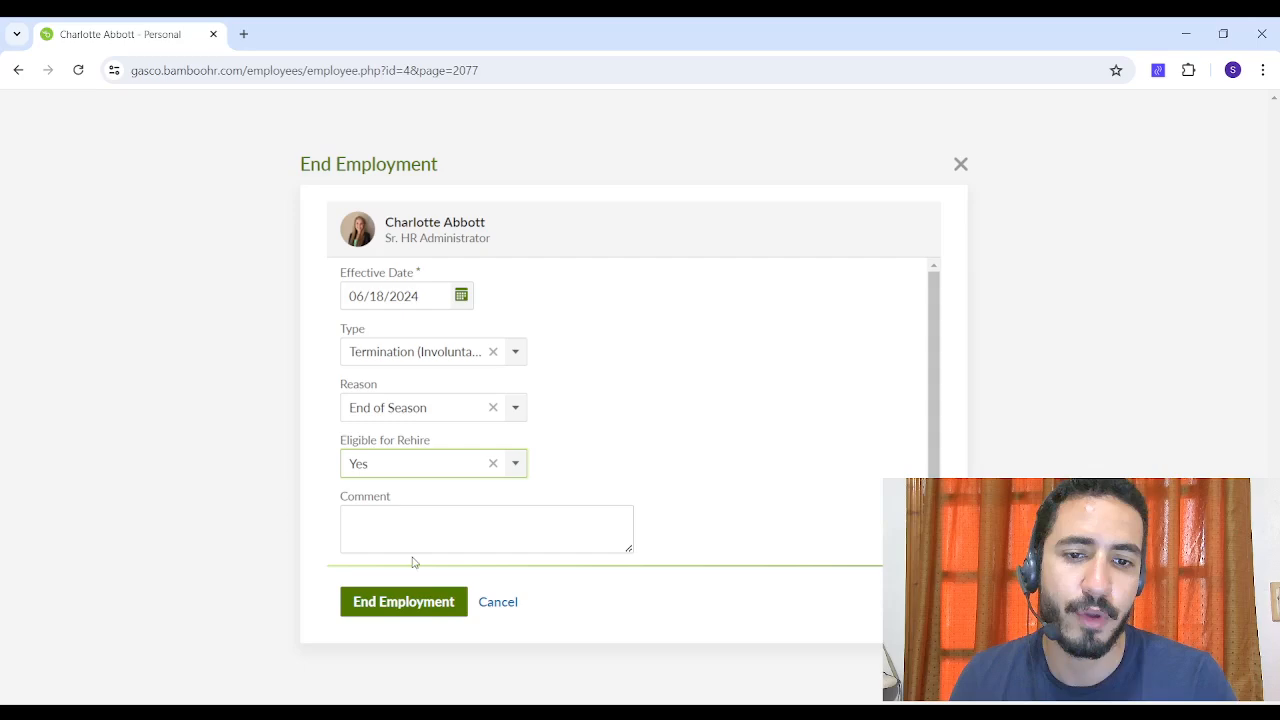
pyautogui.click(403, 601)
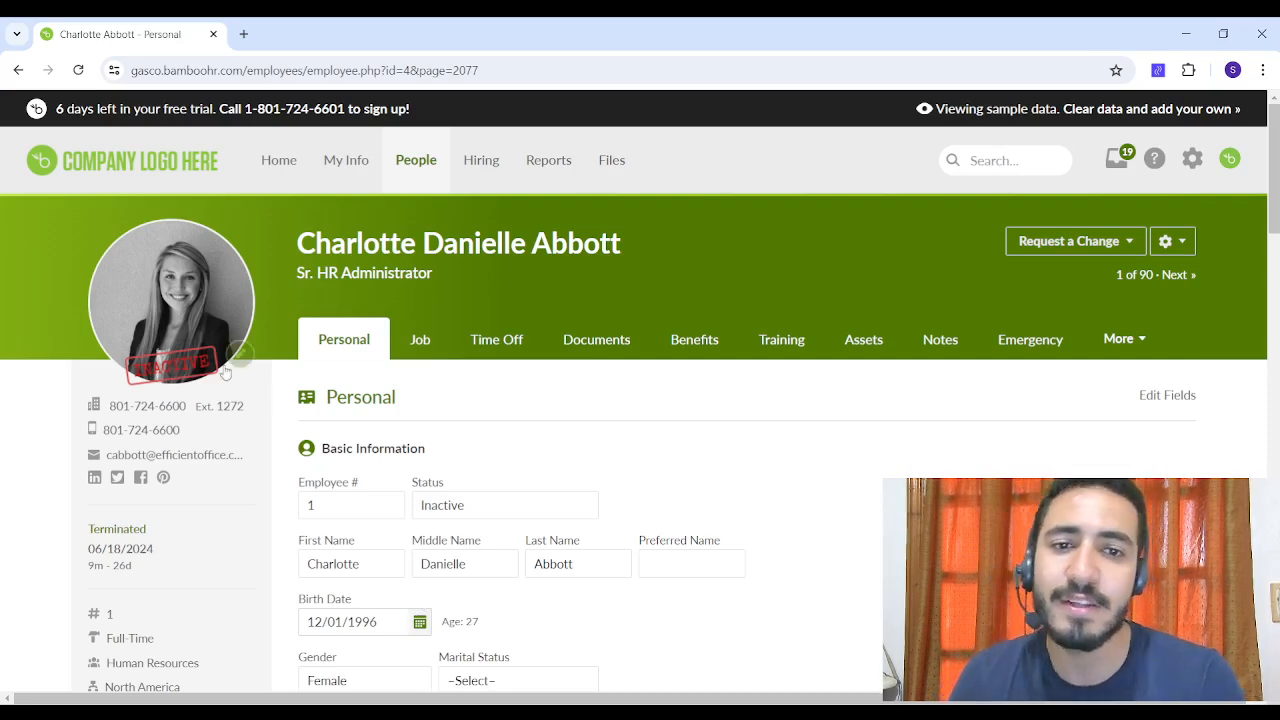
pyautogui.moveTo(388, 206)
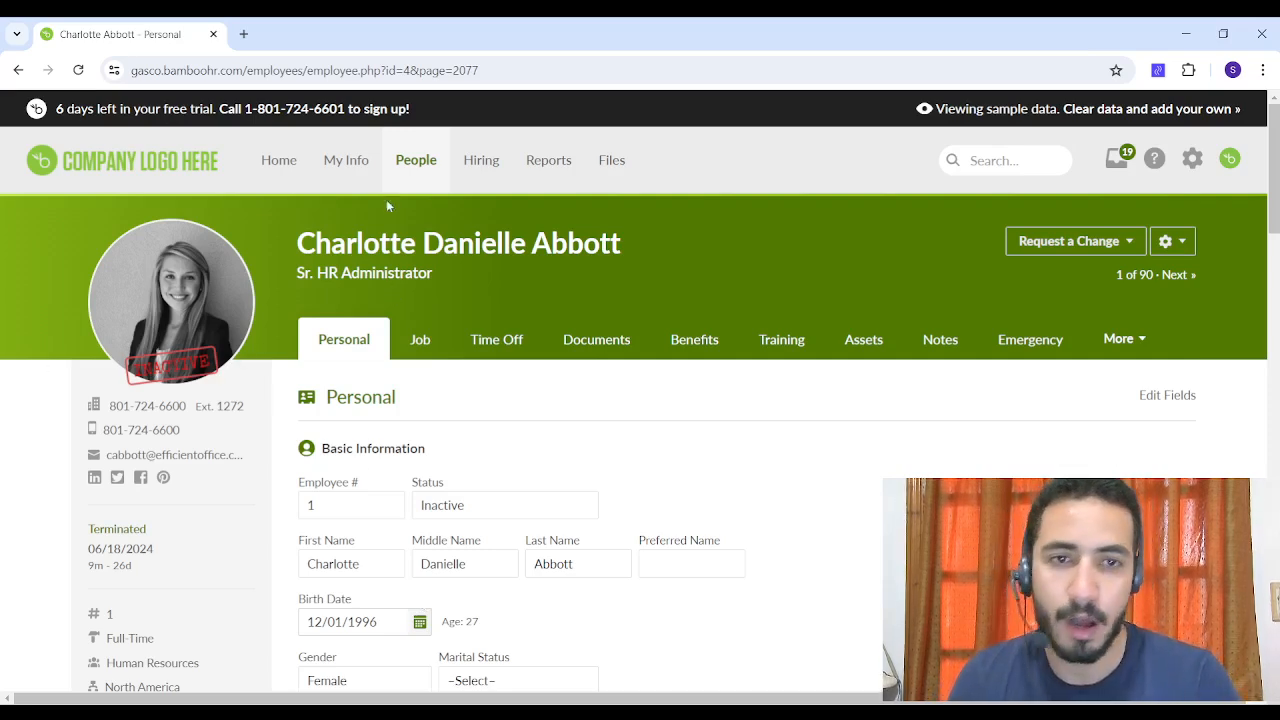
pyautogui.click(416, 160)
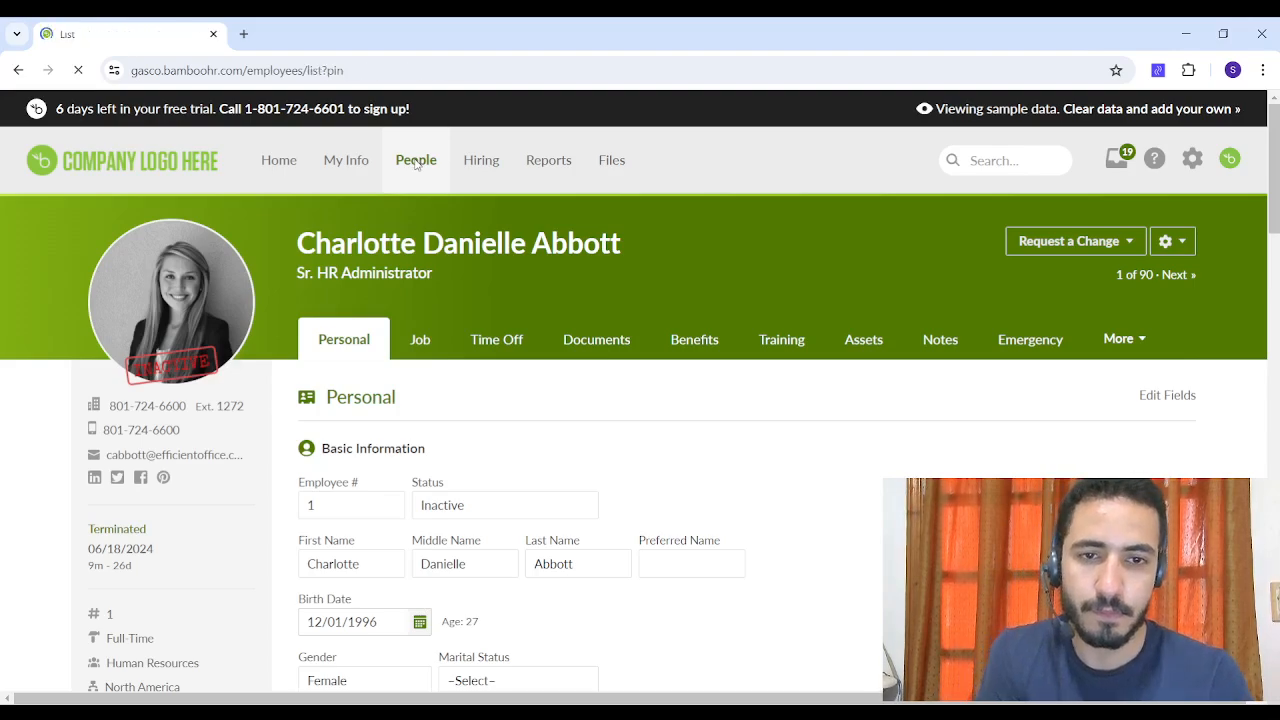
pyautogui.click(416, 160)
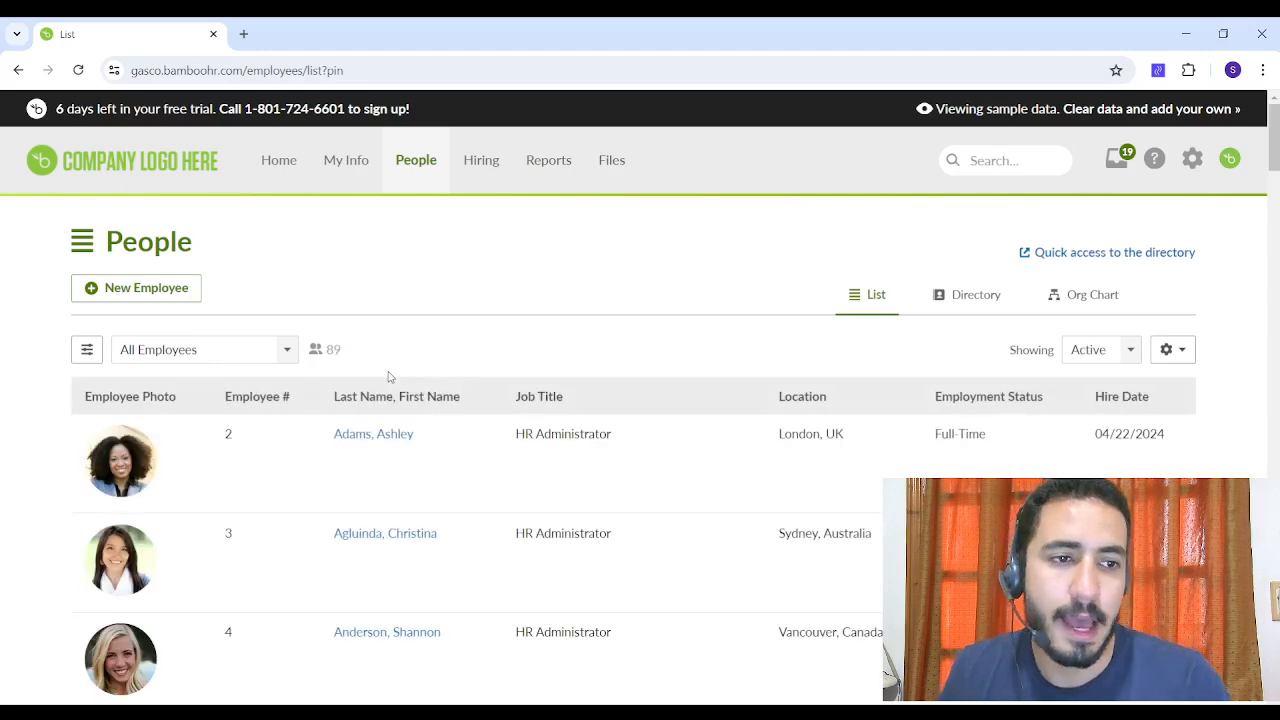
pyautogui.moveTo(403, 452)
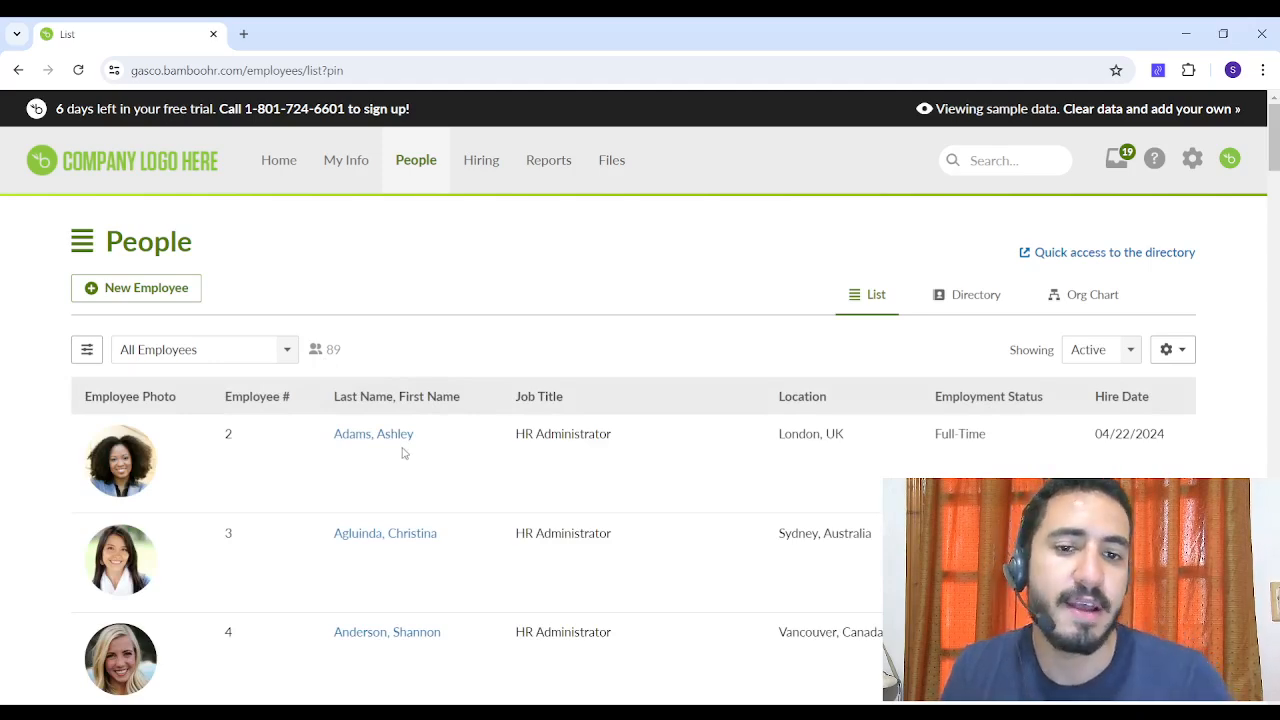
pyautogui.click(373, 433)
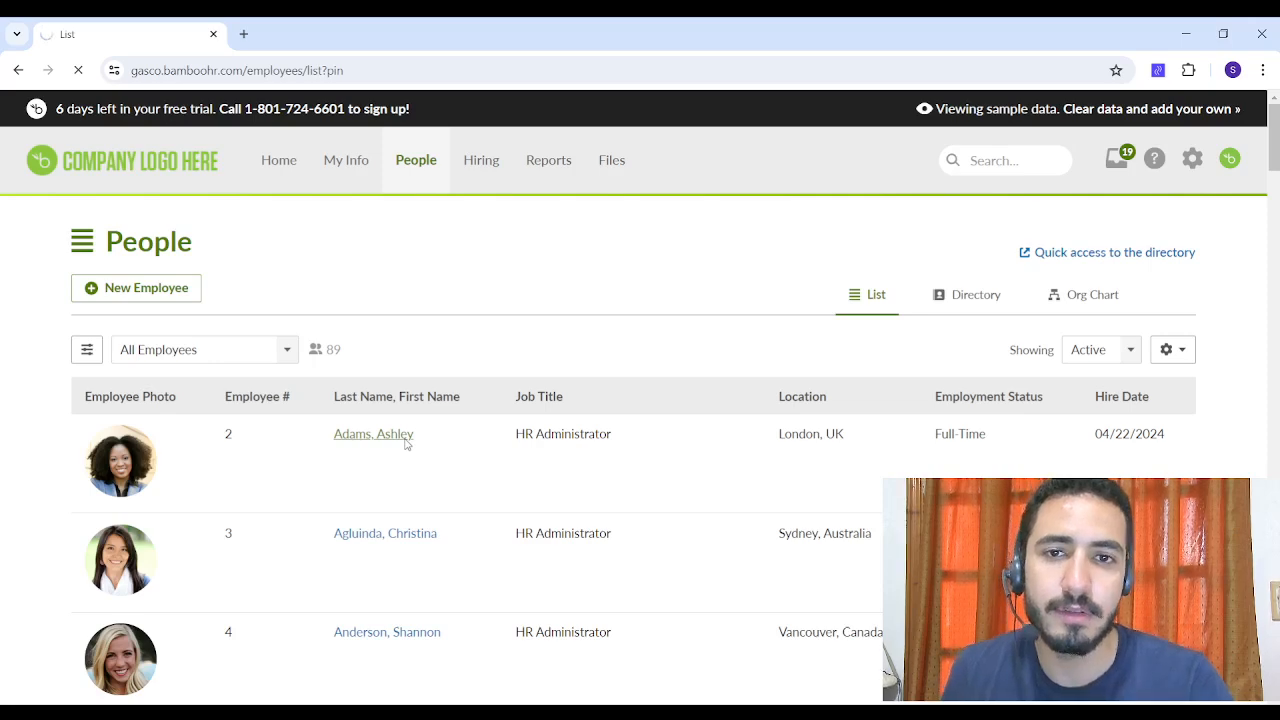
pyautogui.click(373, 433)
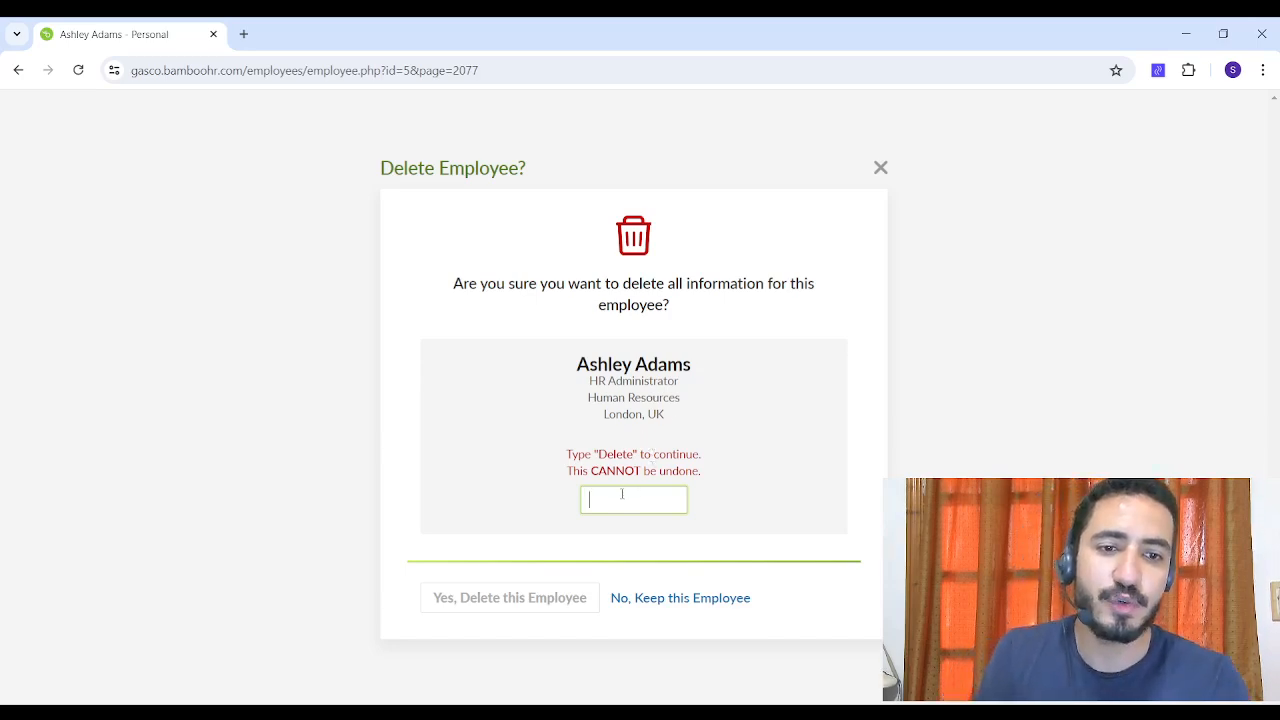
pyautogui.doubleClick(617, 454)
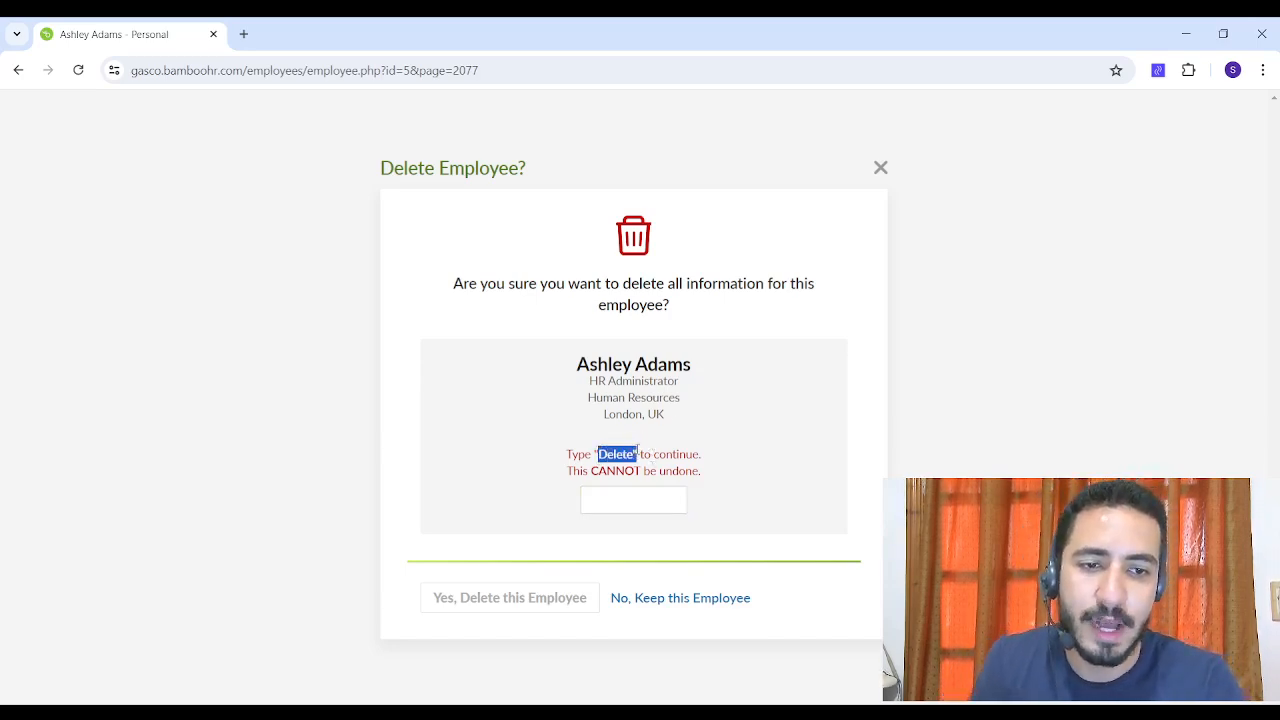
pyautogui.click(633, 499)
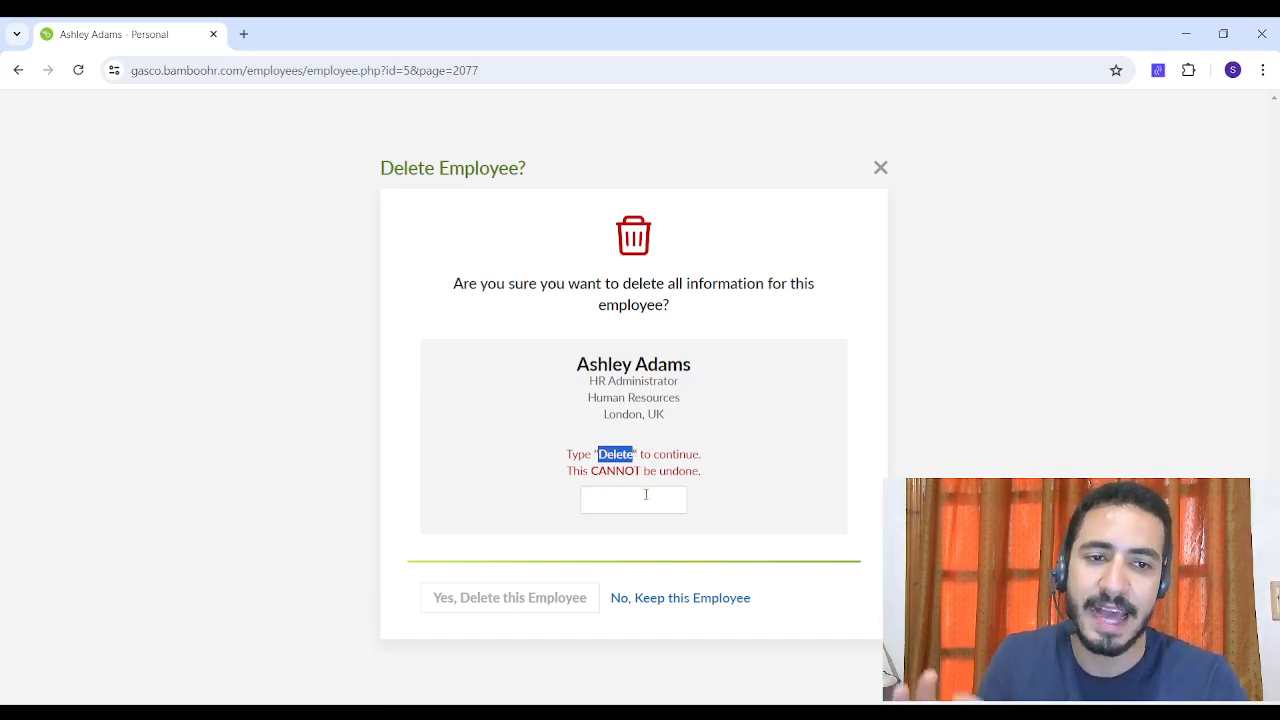
pyautogui.write('Delete')
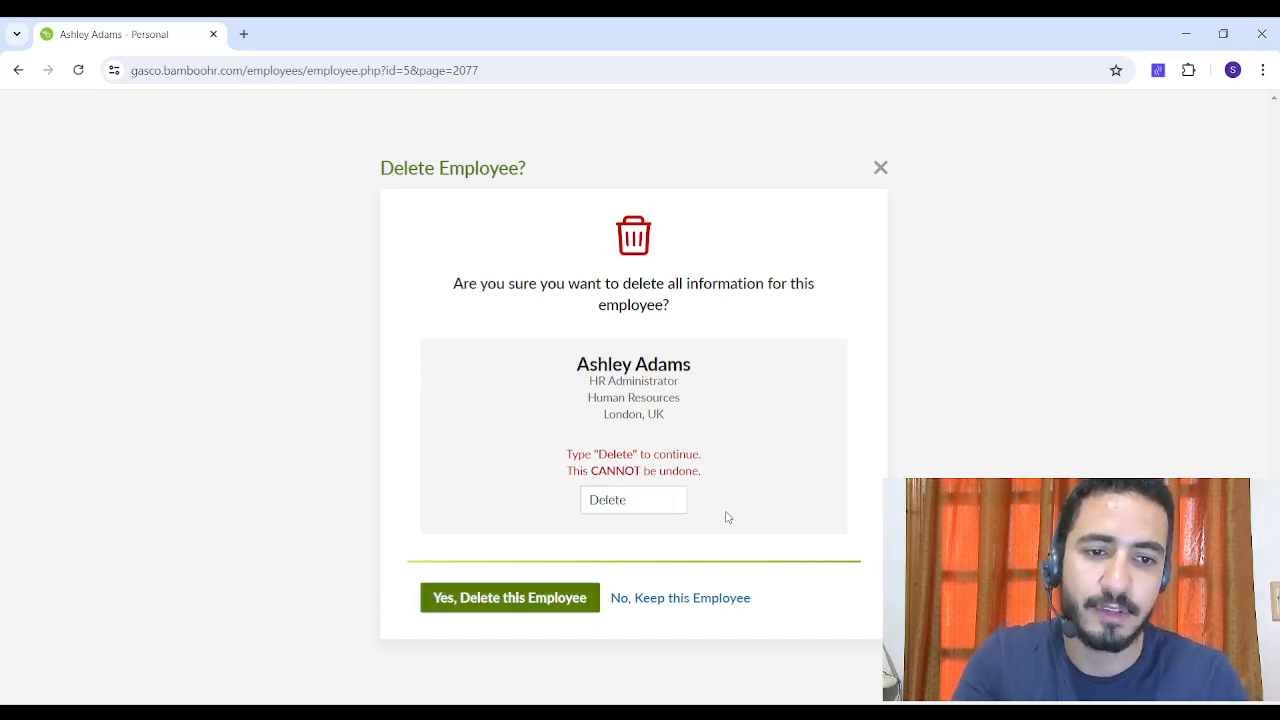
pyautogui.doubleClick(633, 471)
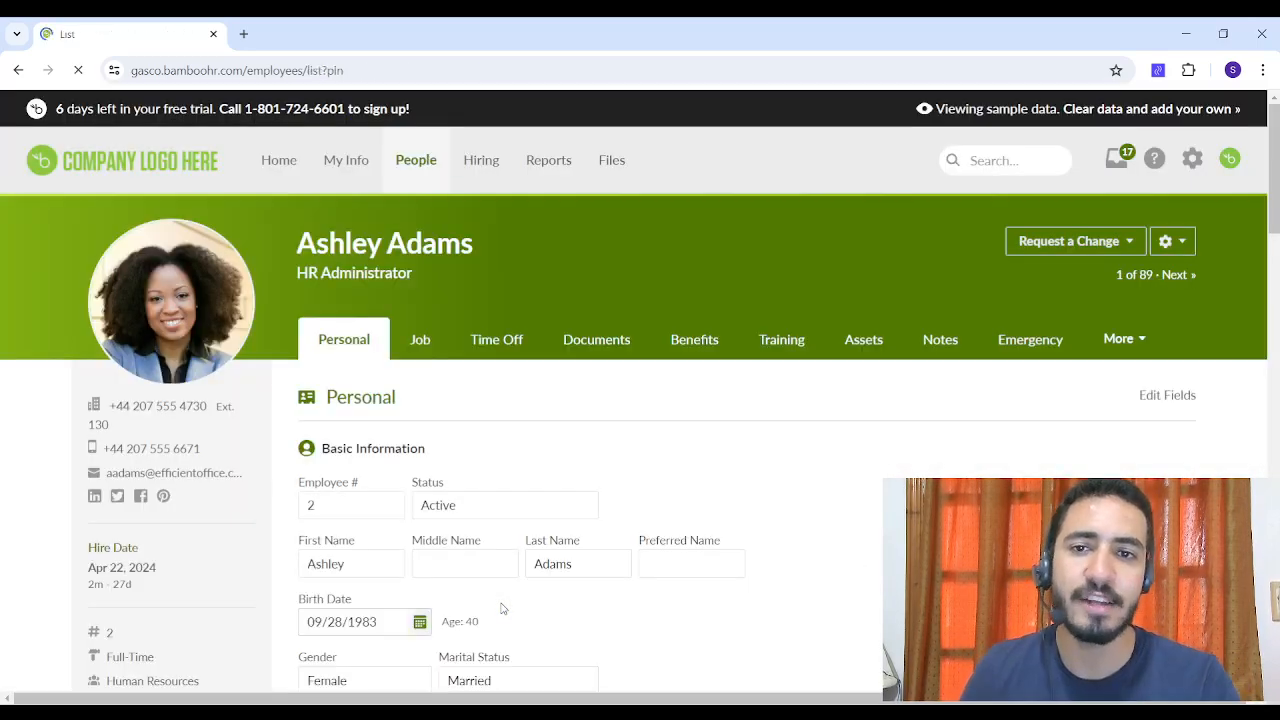
# Step: Filter People to Terminated People and open Charlotte from the Preferred Name column
pyautogui.click(416, 160)
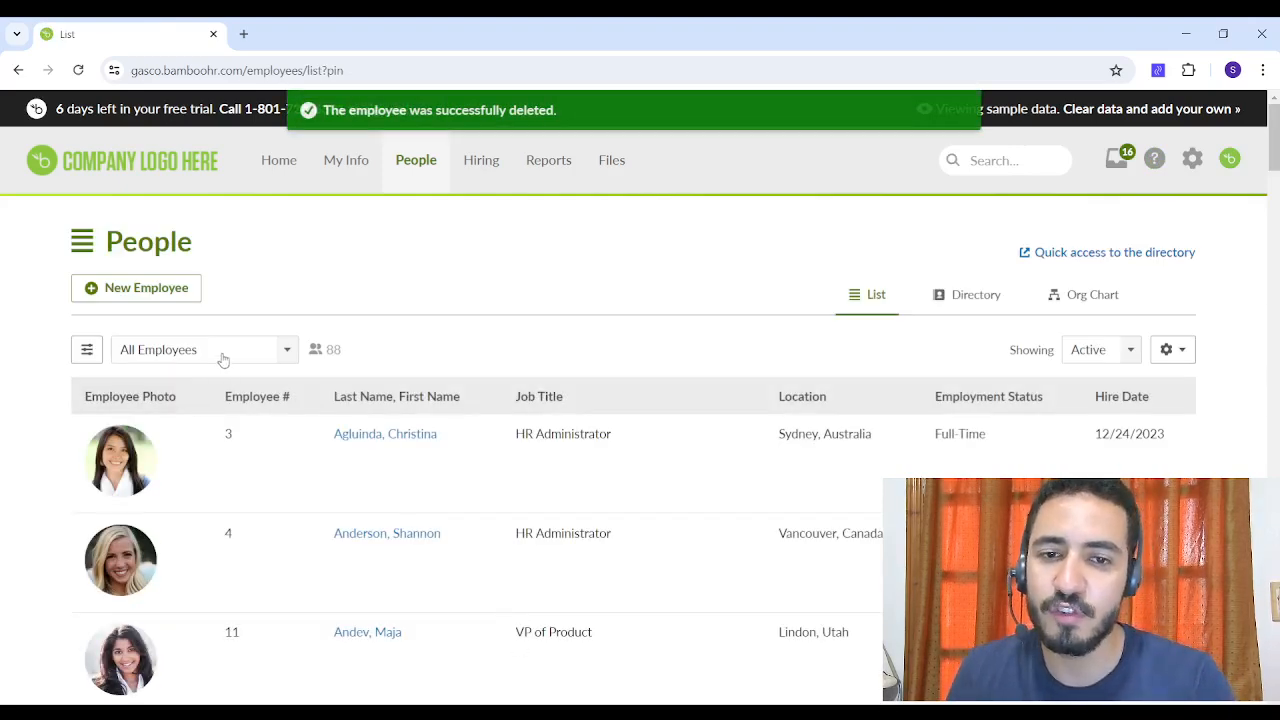
pyautogui.click(200, 349)
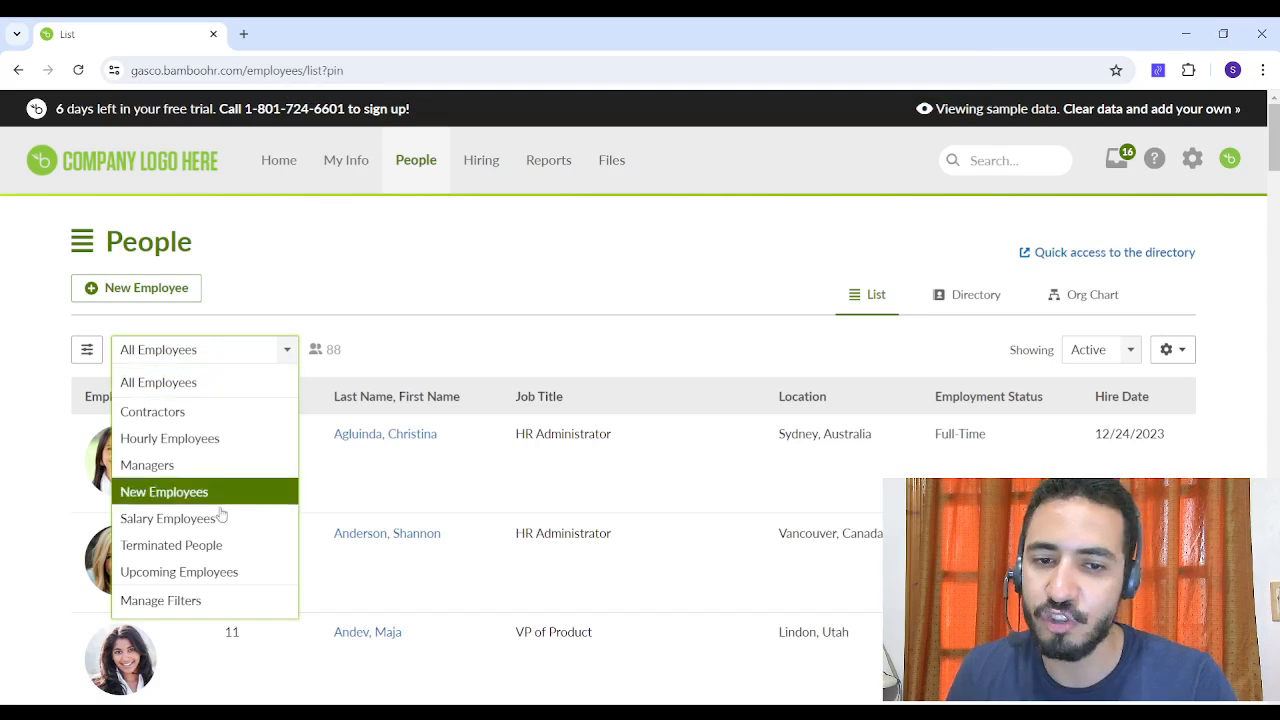
pyautogui.click(171, 544)
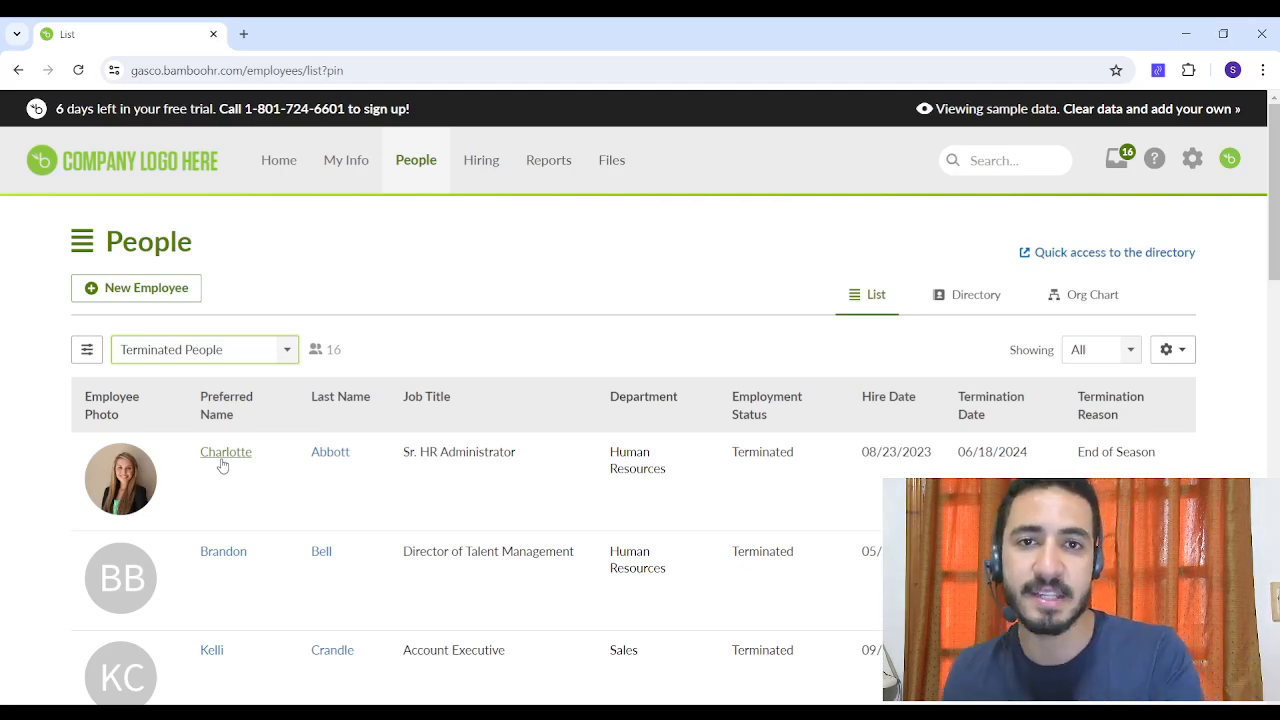
pyautogui.click(226, 452)
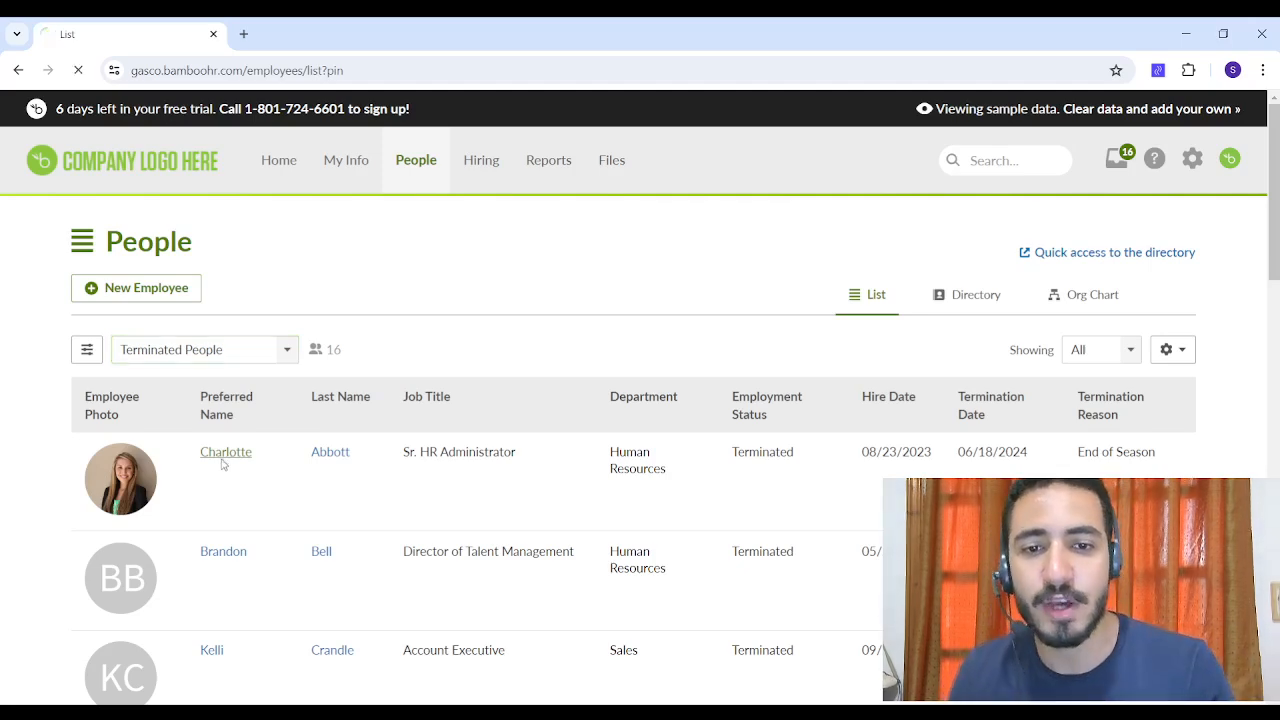
pyautogui.click(226, 452)
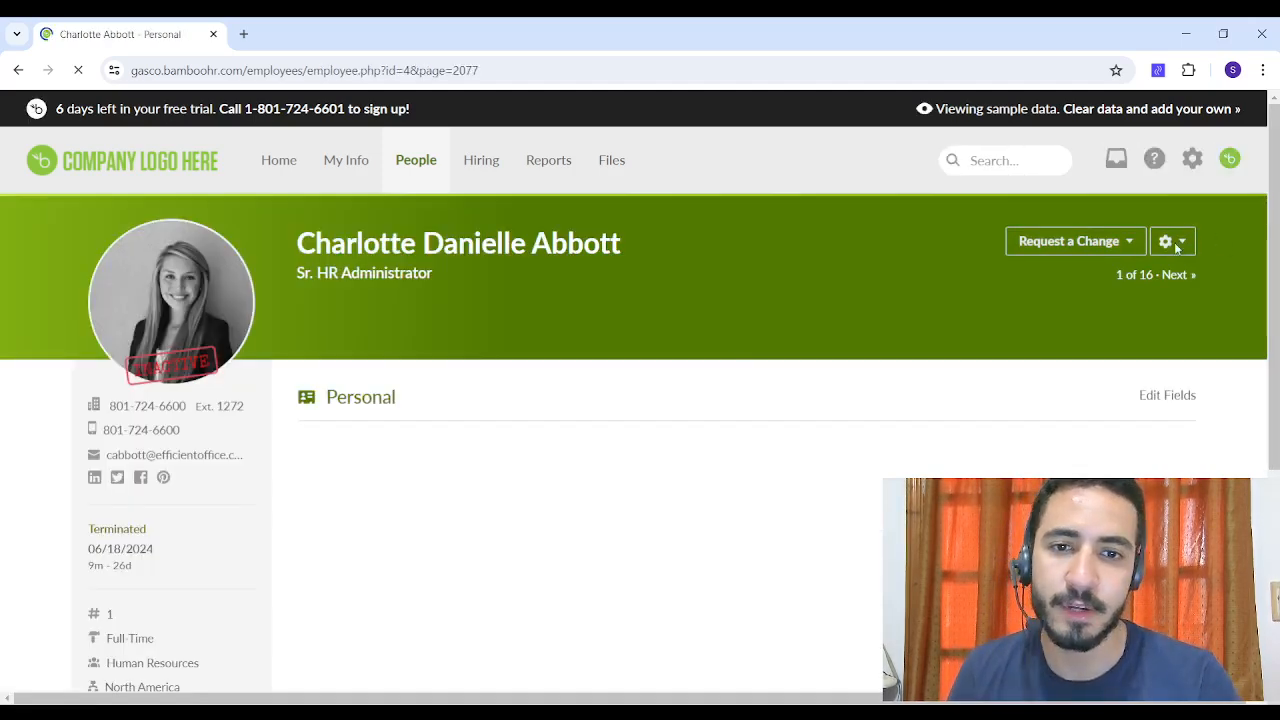
# Step: Rehire Charlotte as Part-Time effective 07/19/2024, save, and return to People
pyautogui.click(1165, 241)
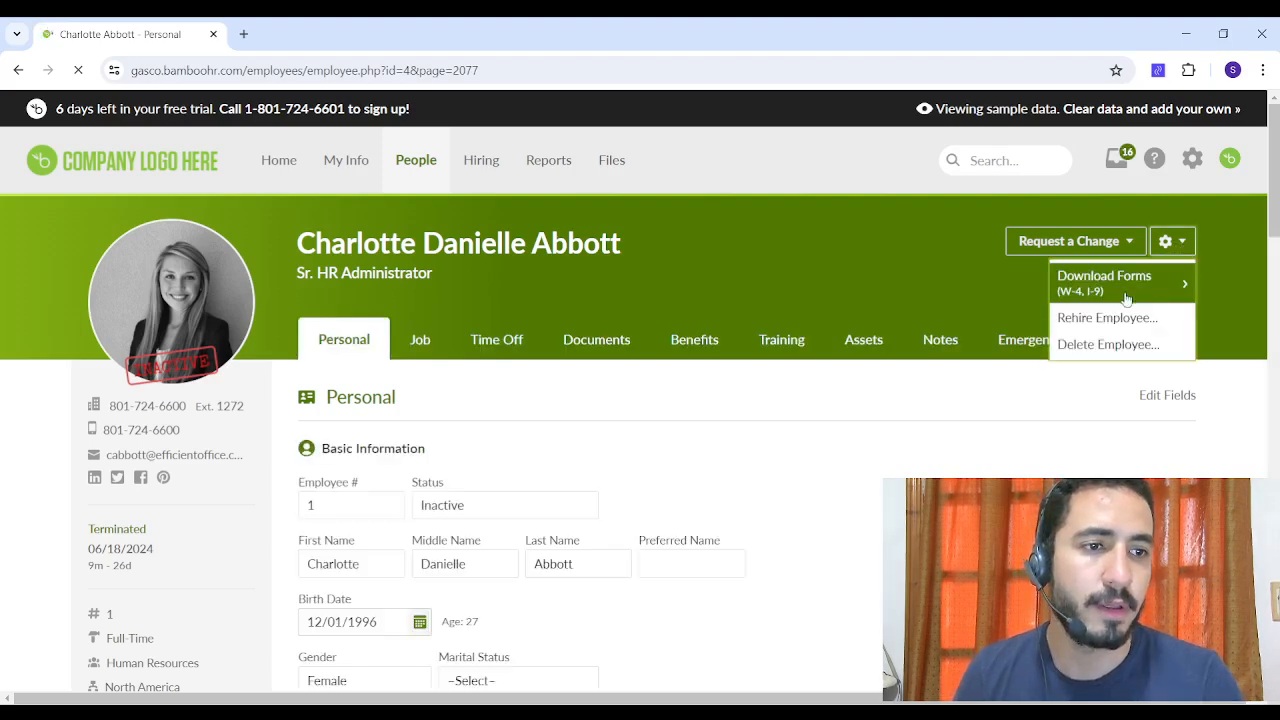
pyautogui.click(1106, 318)
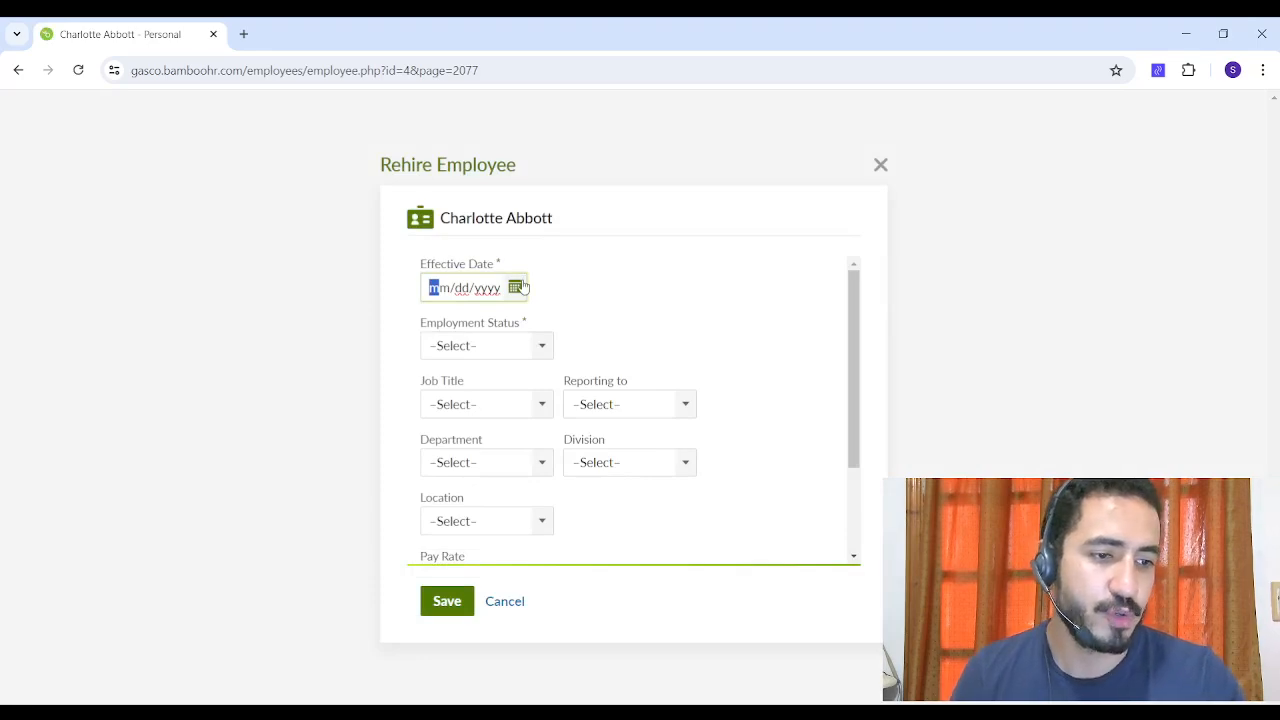
pyautogui.write('1')
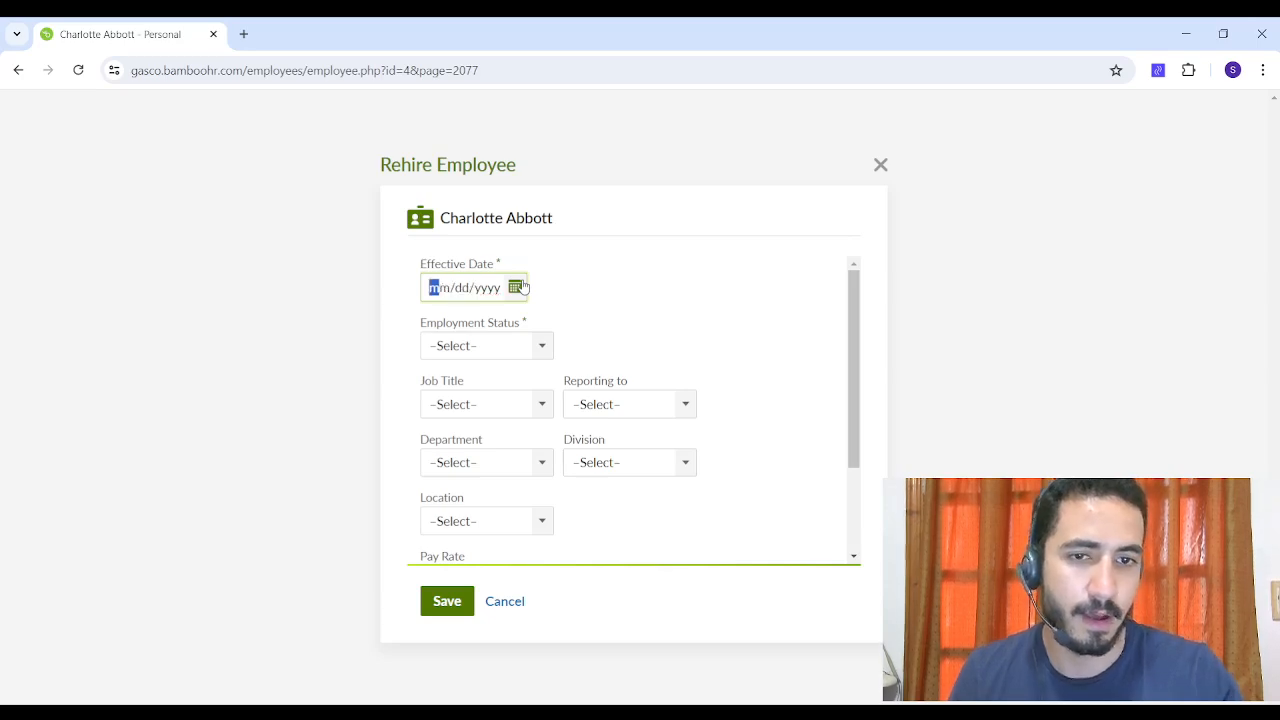
pyautogui.write('07/19/2024')
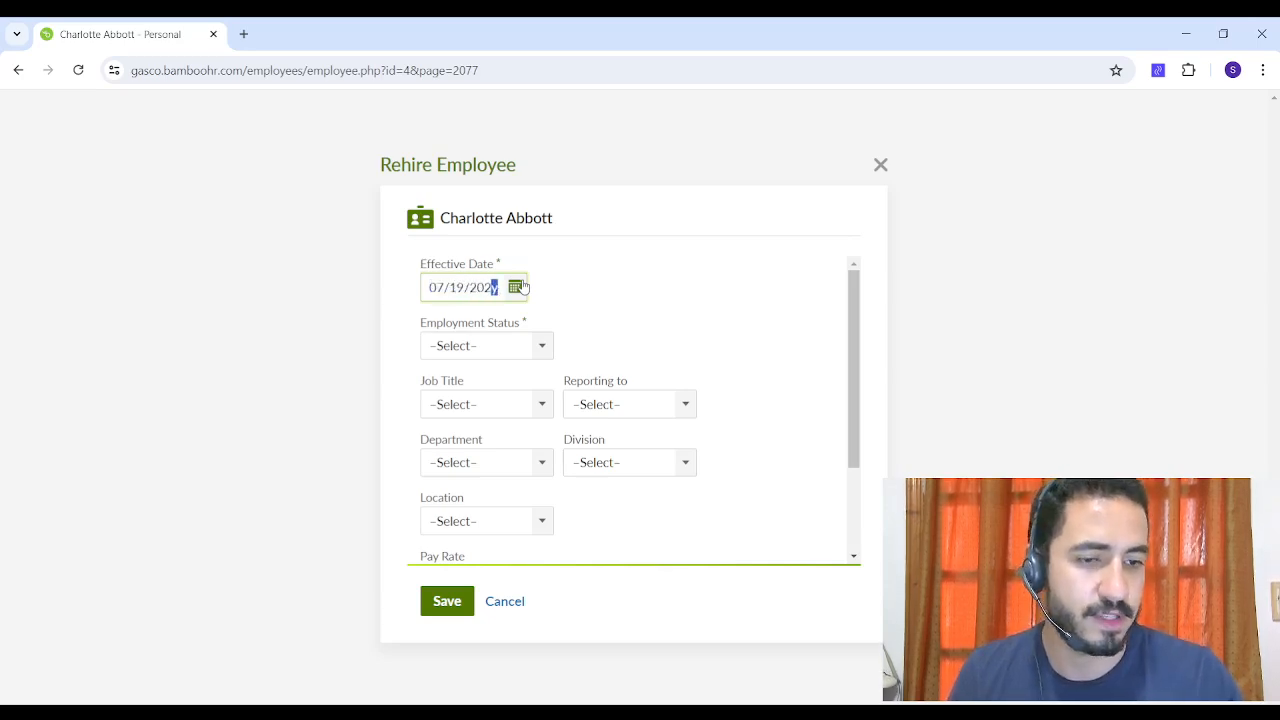
pyautogui.click(487, 345)
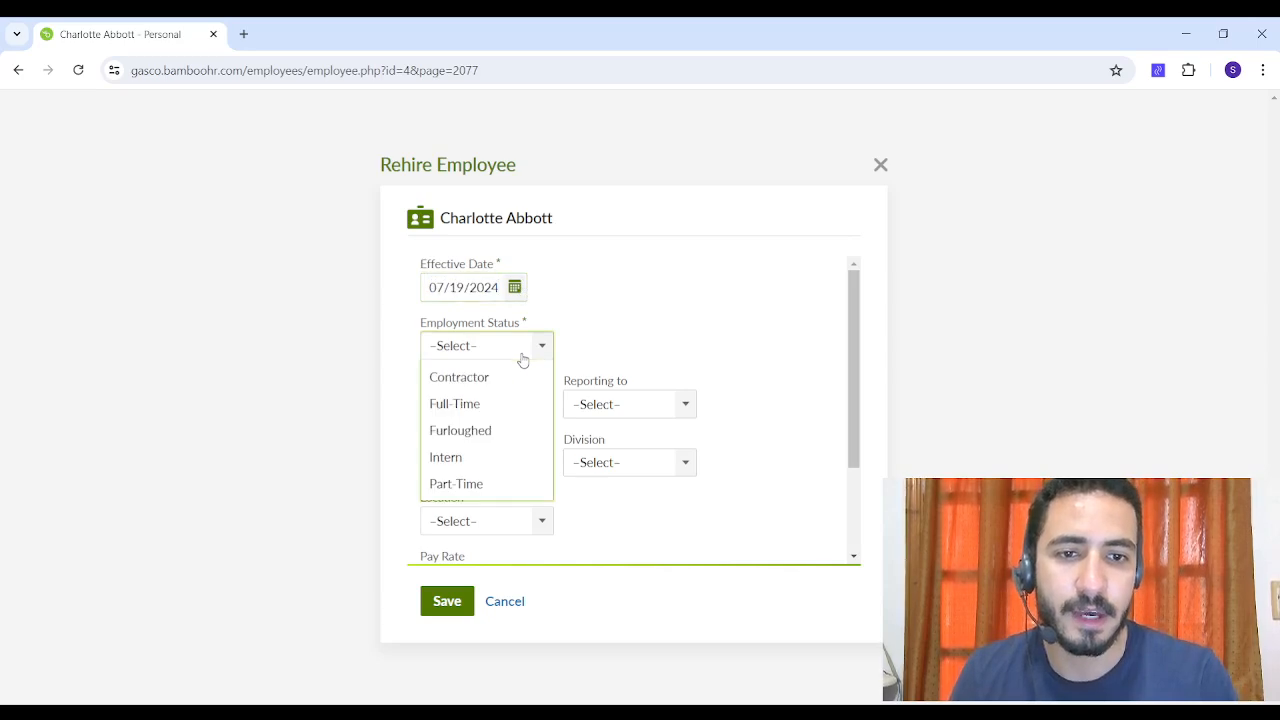
pyautogui.moveTo(490, 388)
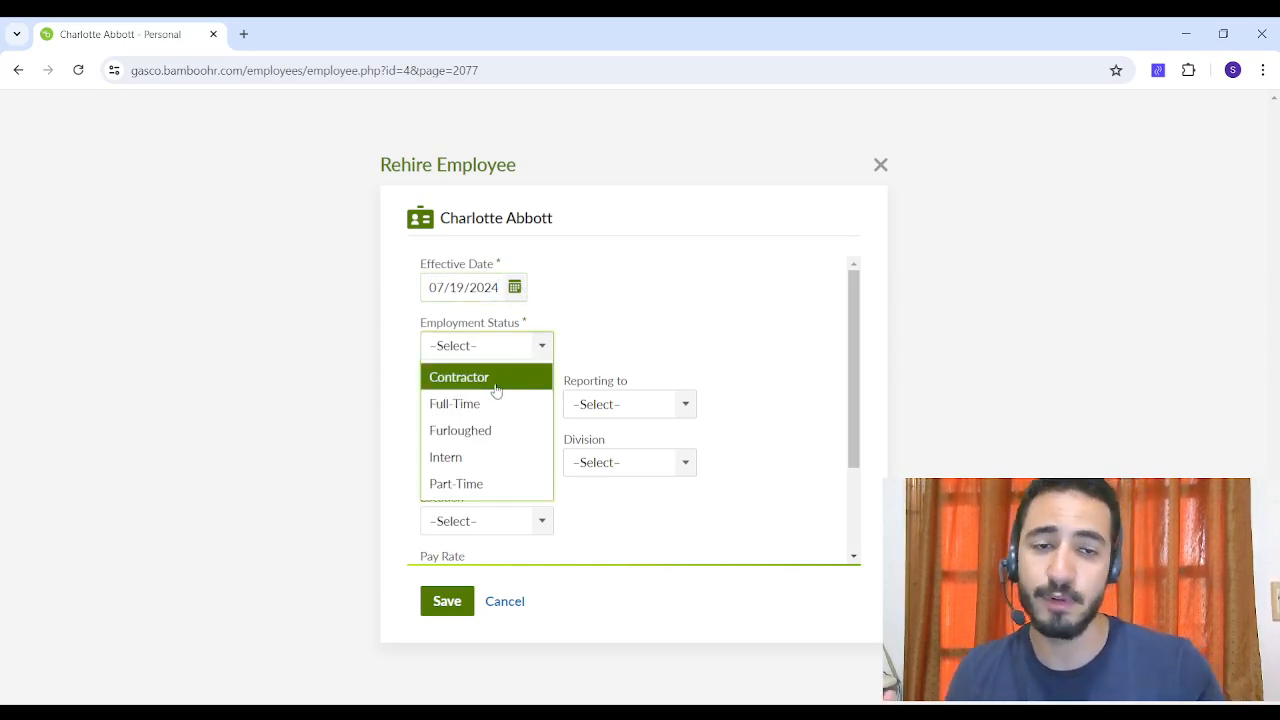
pyautogui.moveTo(475, 457)
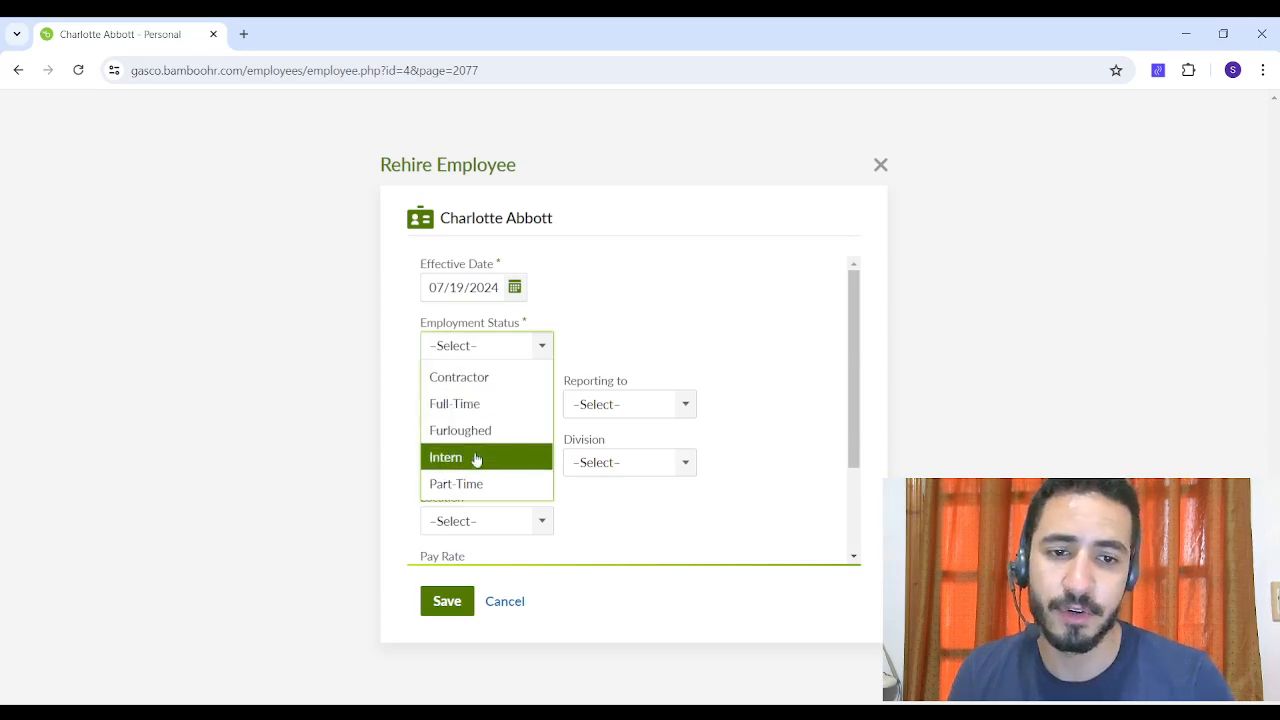
pyautogui.click(456, 483)
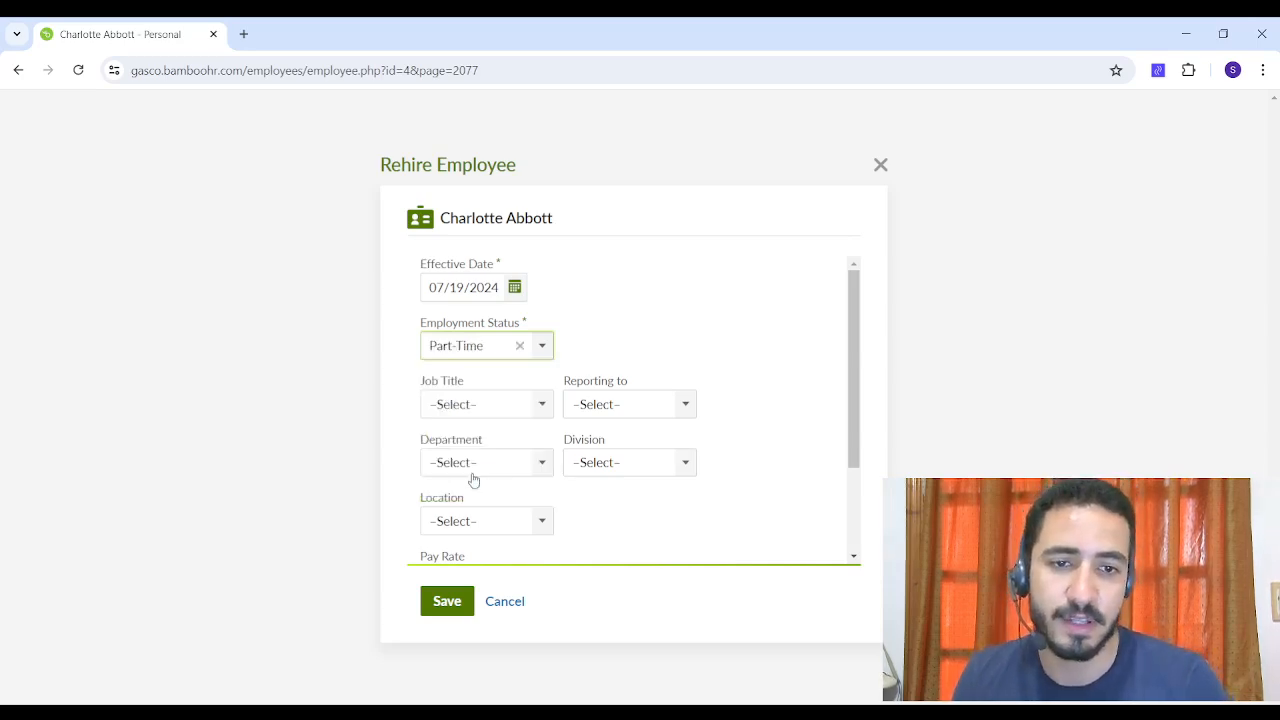
pyautogui.click(486, 404)
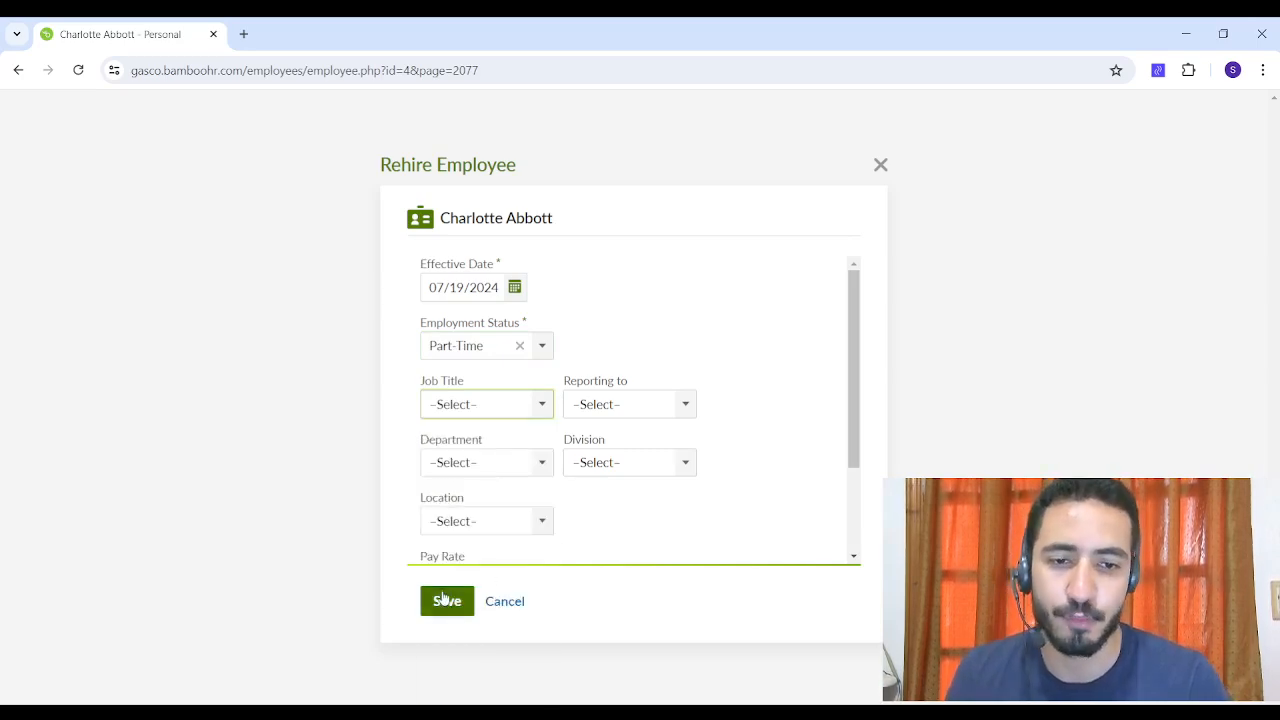
pyautogui.click(447, 601)
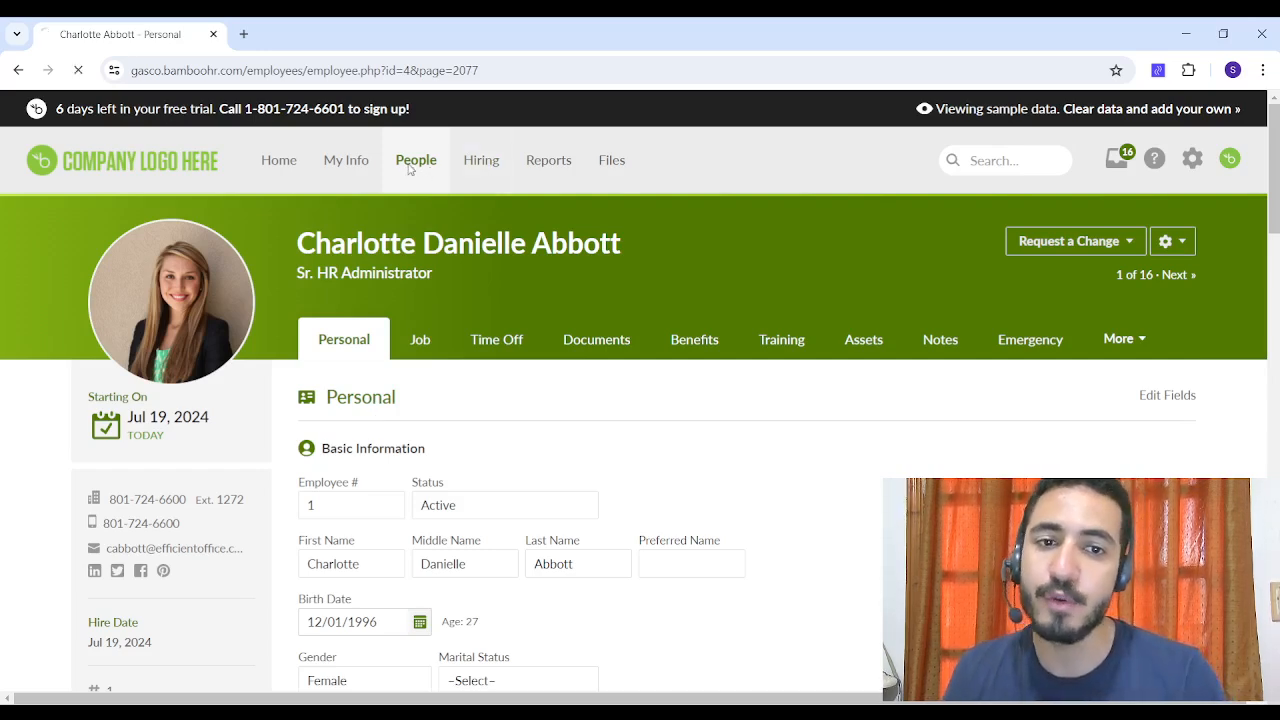
pyautogui.click(416, 160)
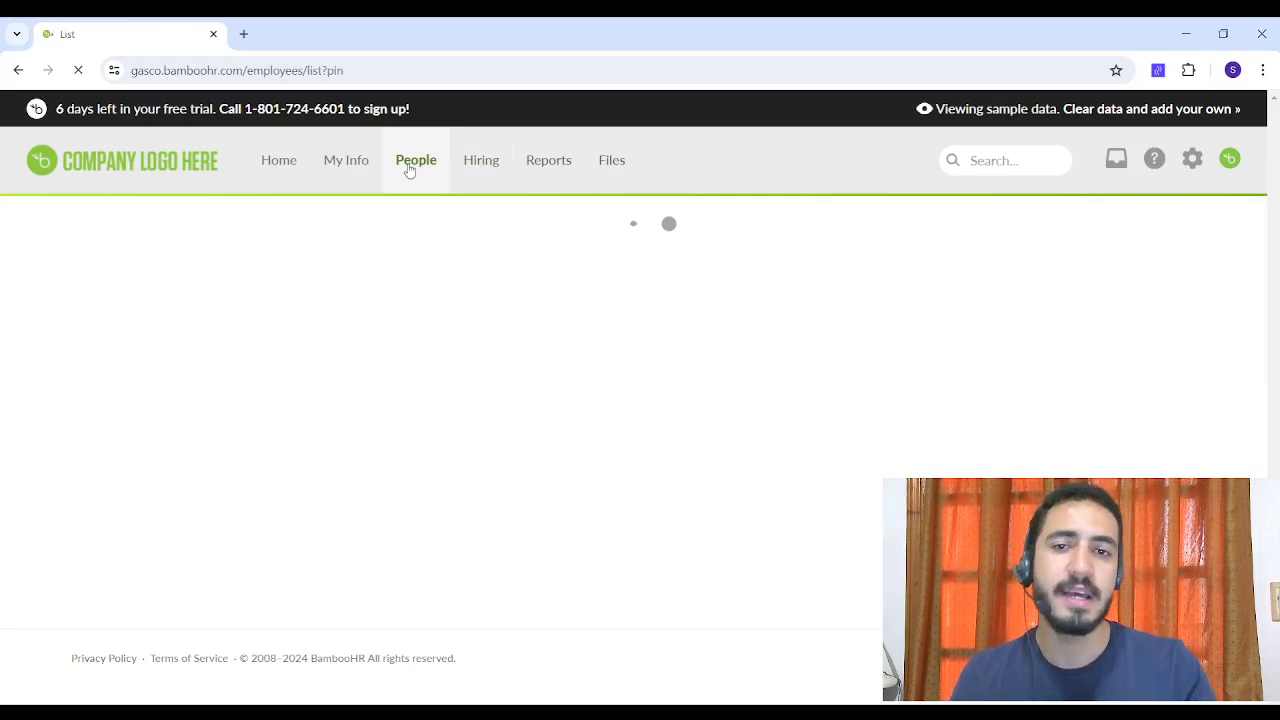
pyautogui.click(416, 160)
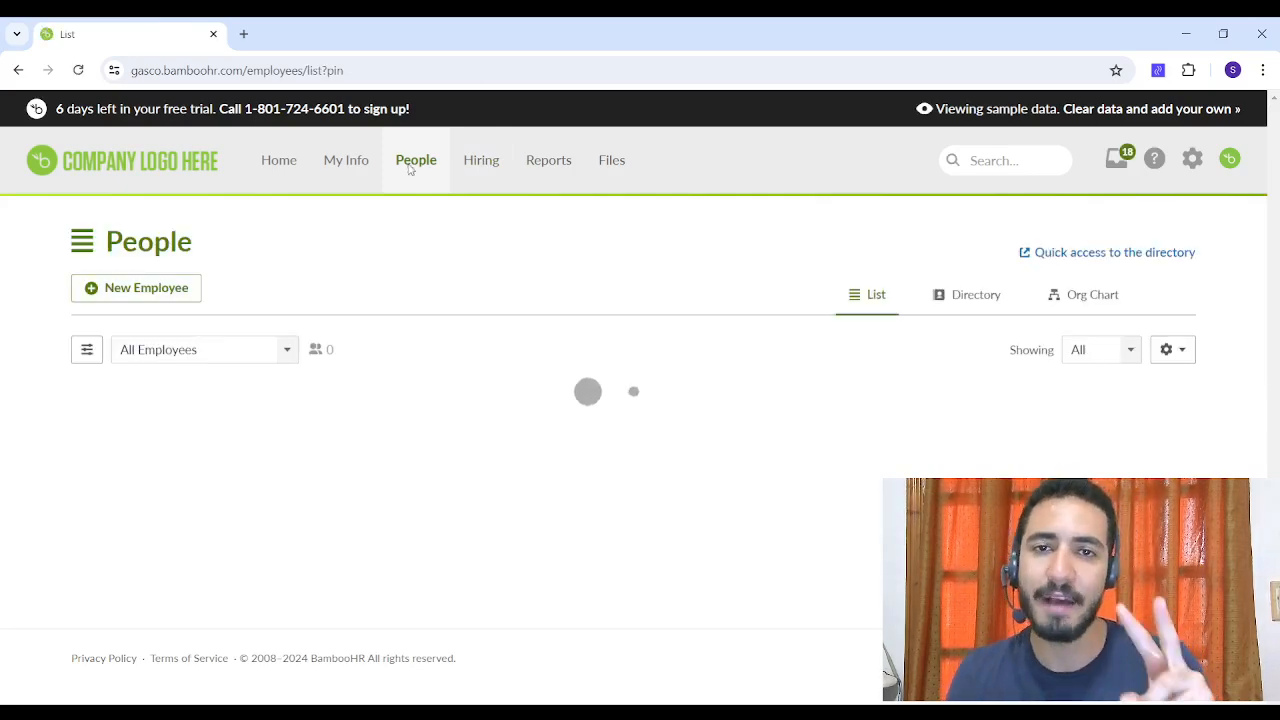